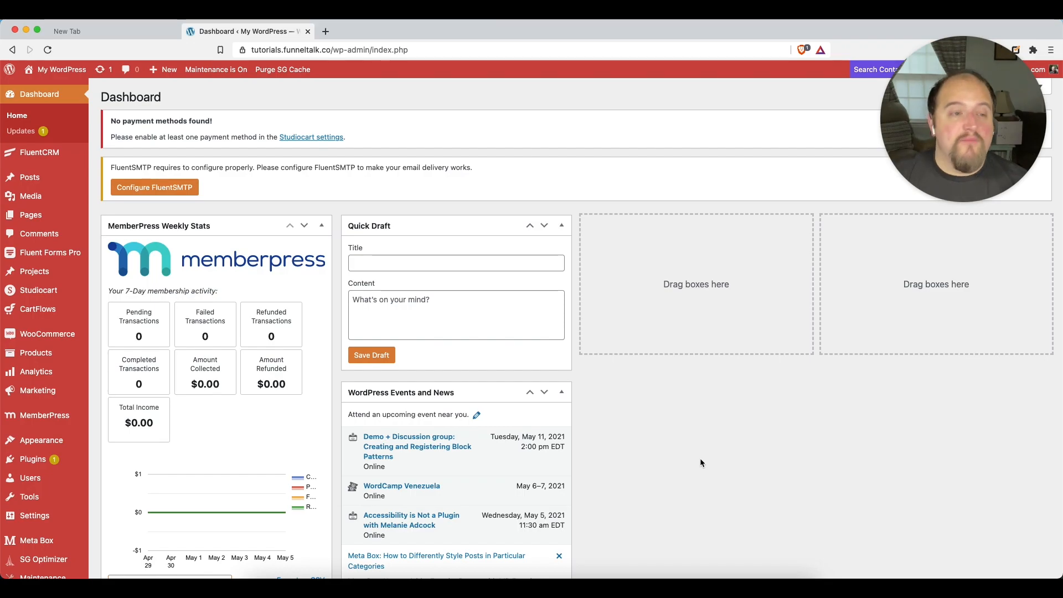
# Step: From All Forms, add a new form using the New Blank Form option
pyautogui.click(697, 459)
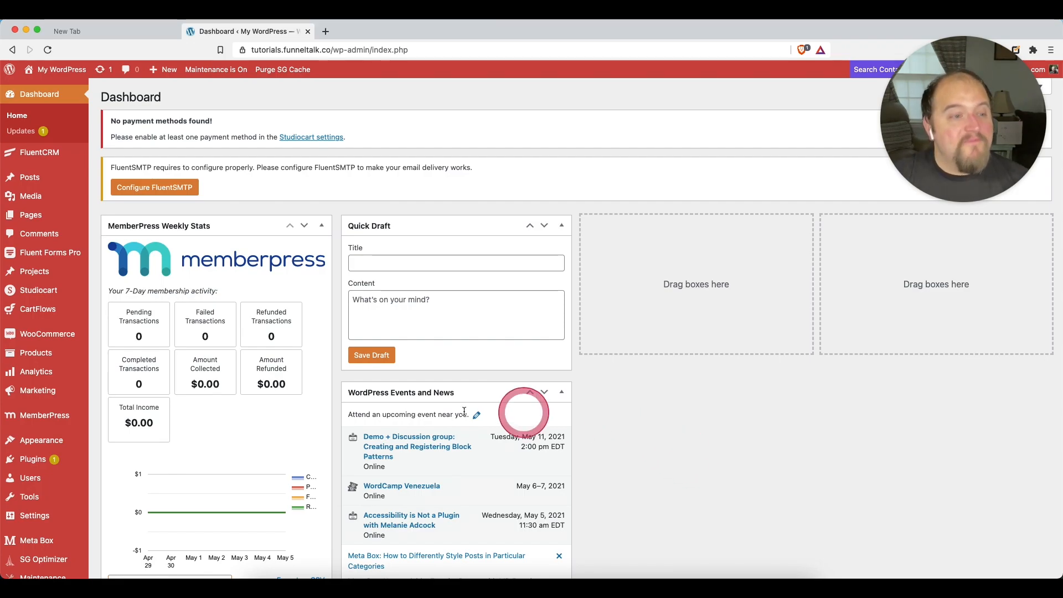
pyautogui.click(47, 253)
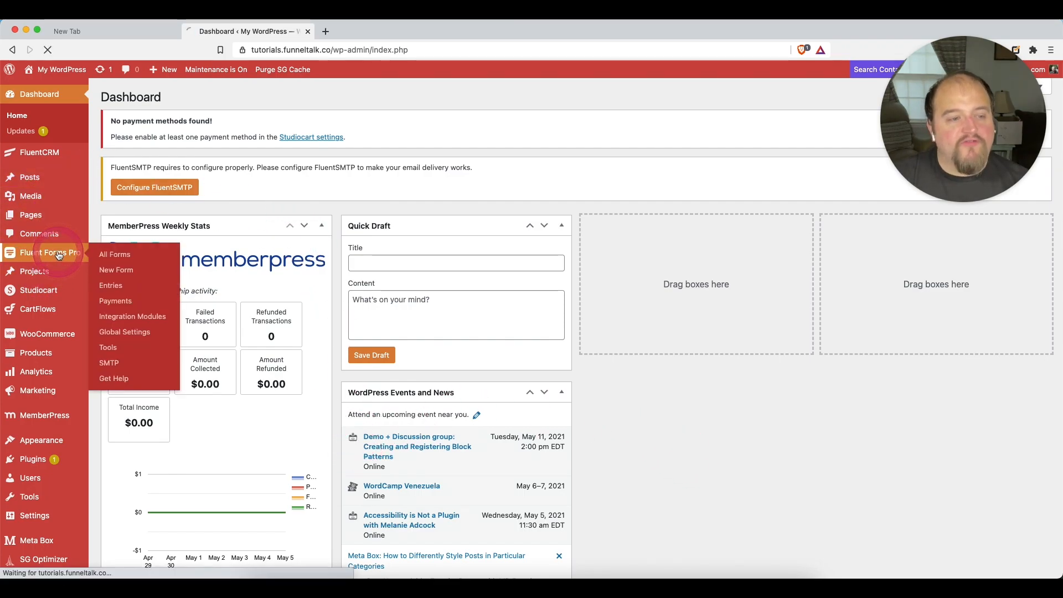
pyautogui.click(115, 254)
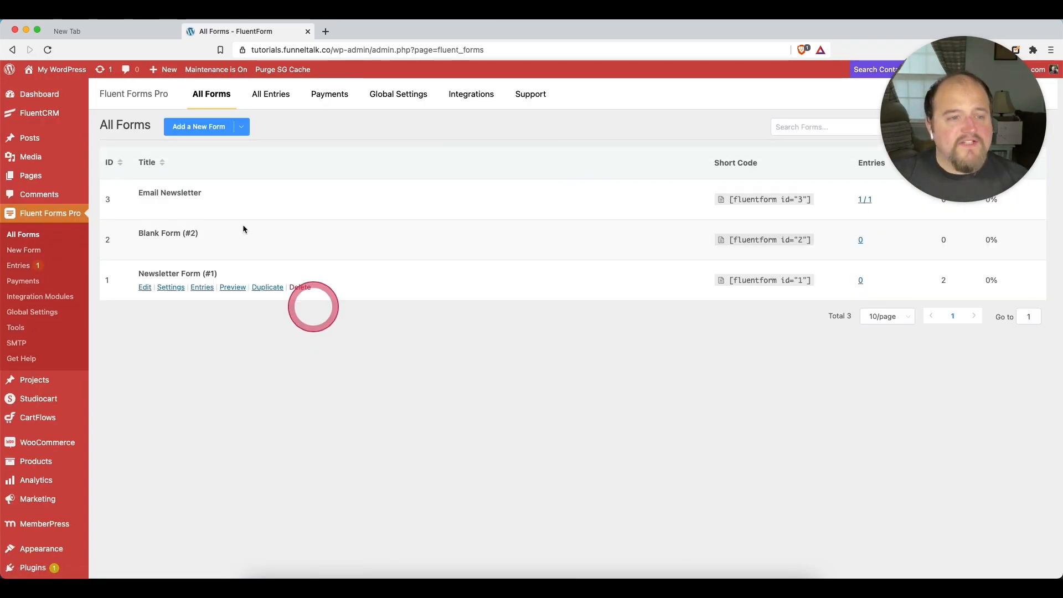
pyautogui.click(198, 126)
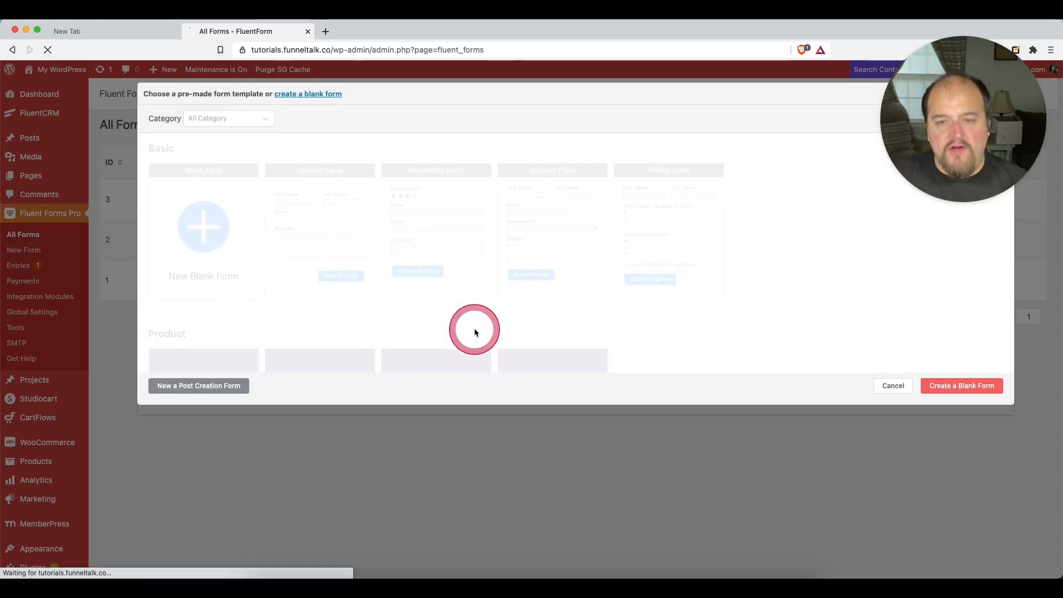
pyautogui.click(961, 385)
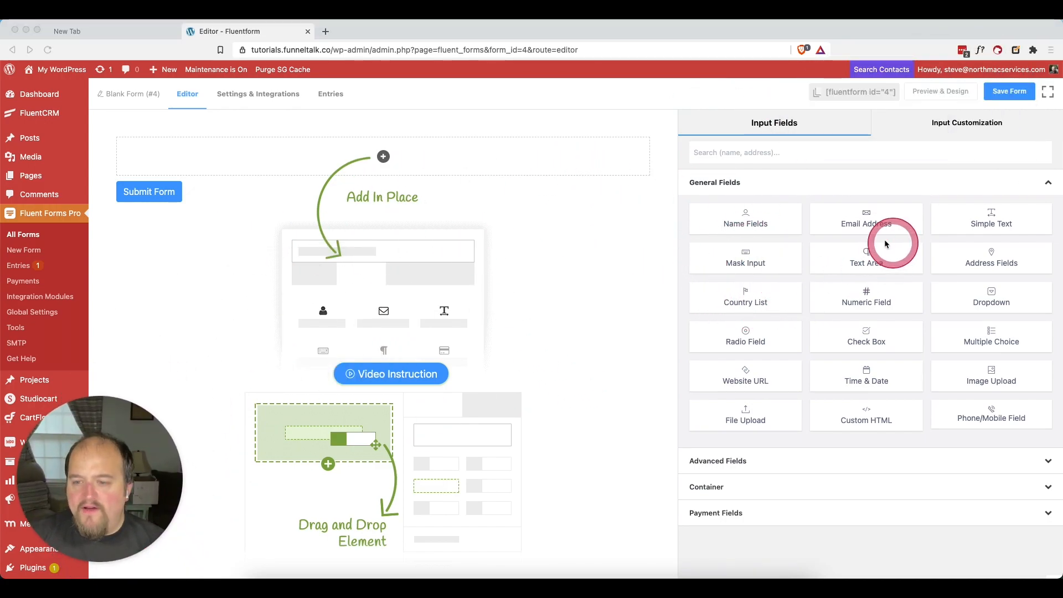
pyautogui.moveTo(517, 389)
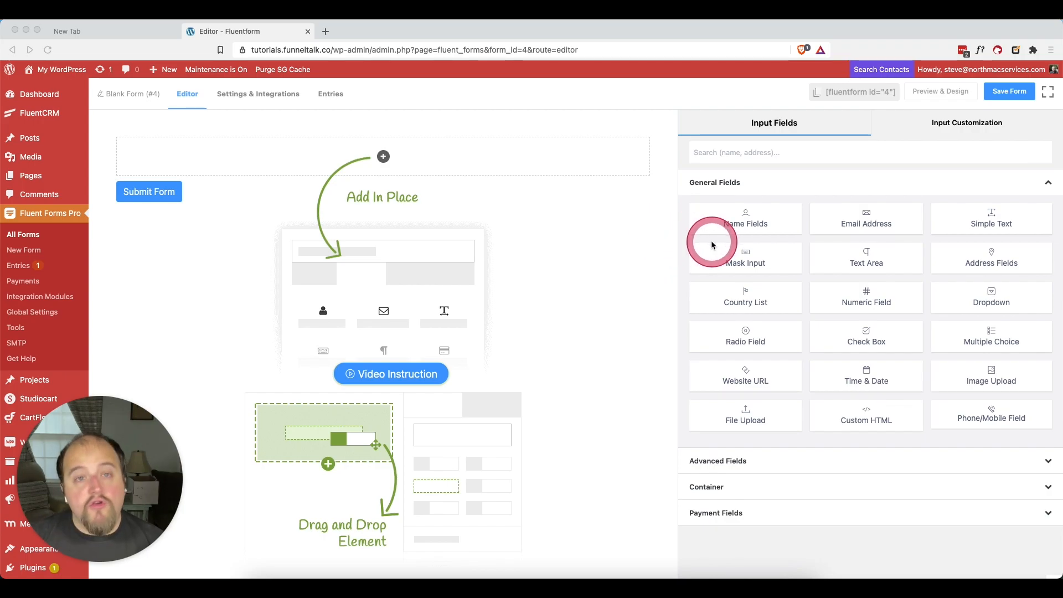
# Step: Add Name Fields, Email Address and Text Area elements to form #4
pyautogui.click(746, 218)
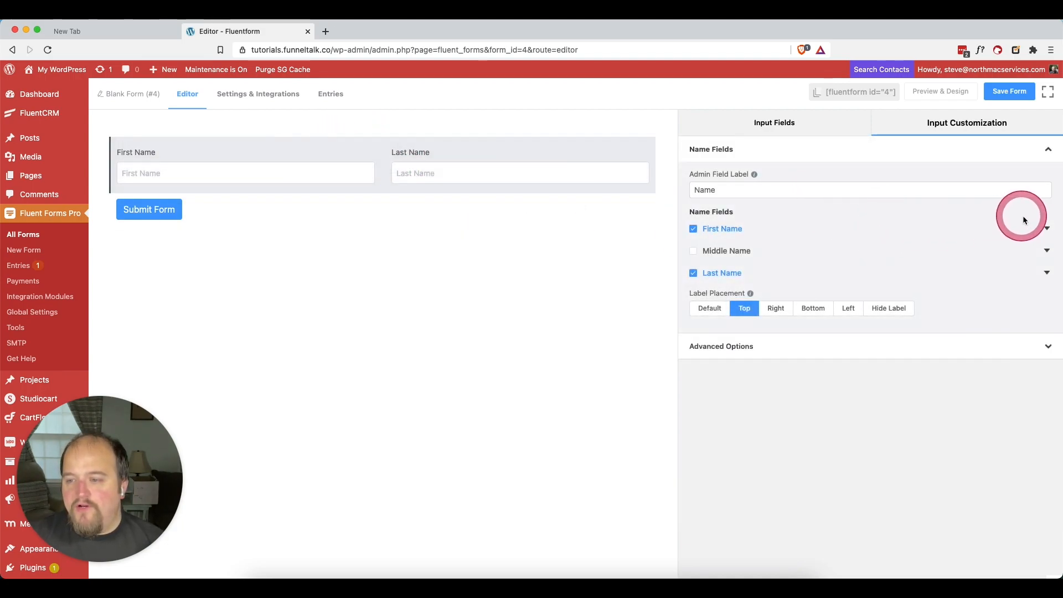
pyautogui.click(774, 123)
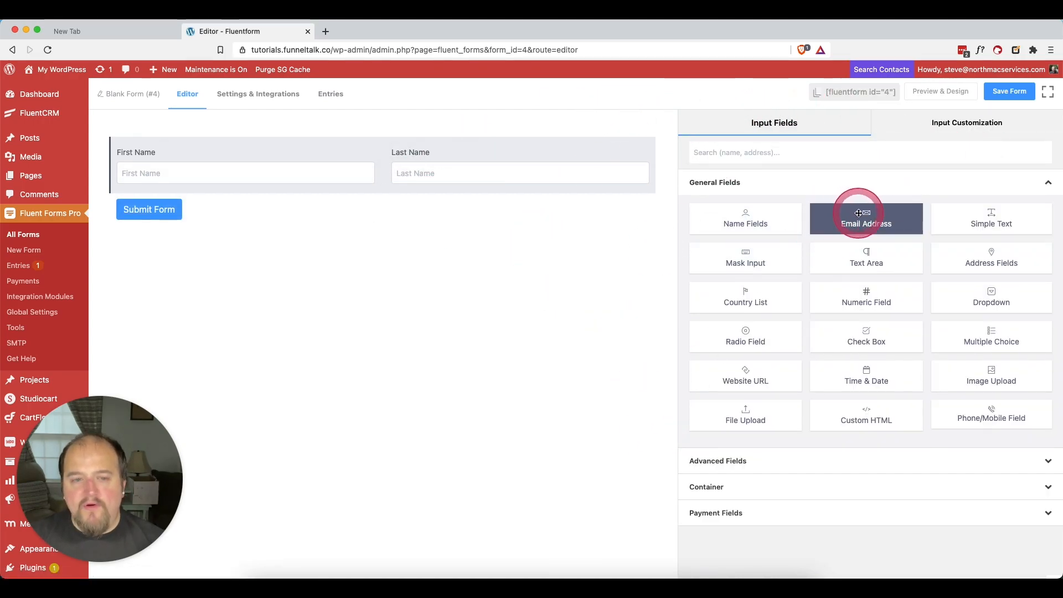
pyautogui.click(866, 217)
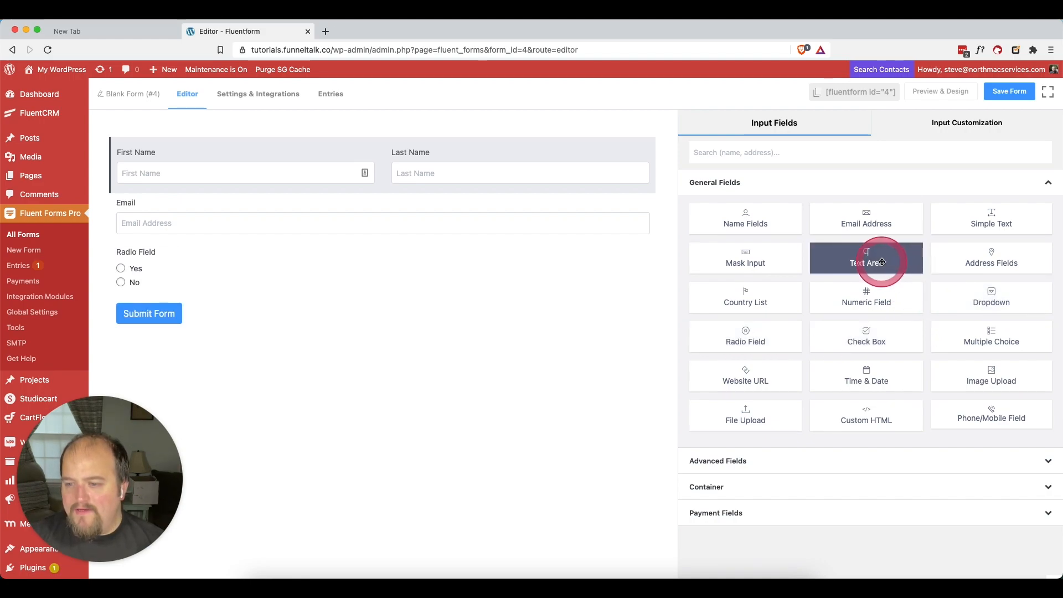
pyautogui.click(866, 263)
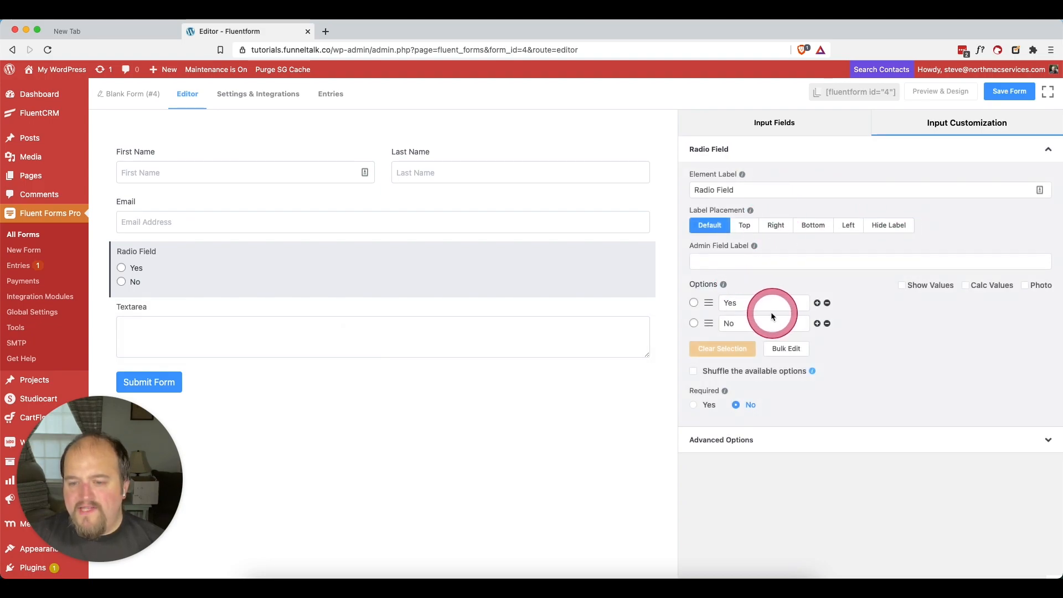
# Step: Set the radio options to Bug Report and Support Ticket, adding General Question at the top
pyautogui.write('Bug')
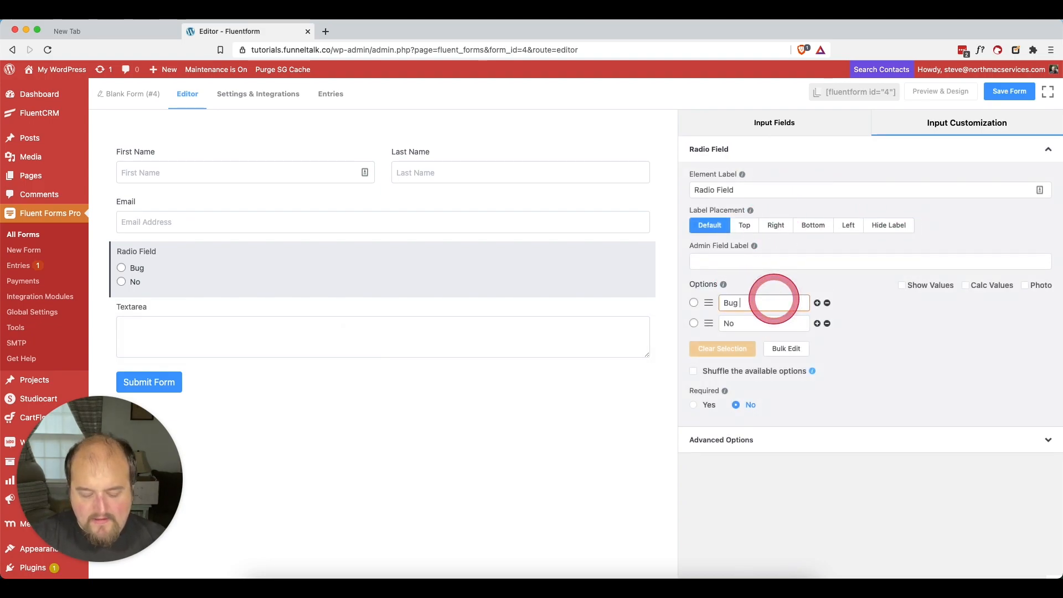
pyautogui.write('Report')
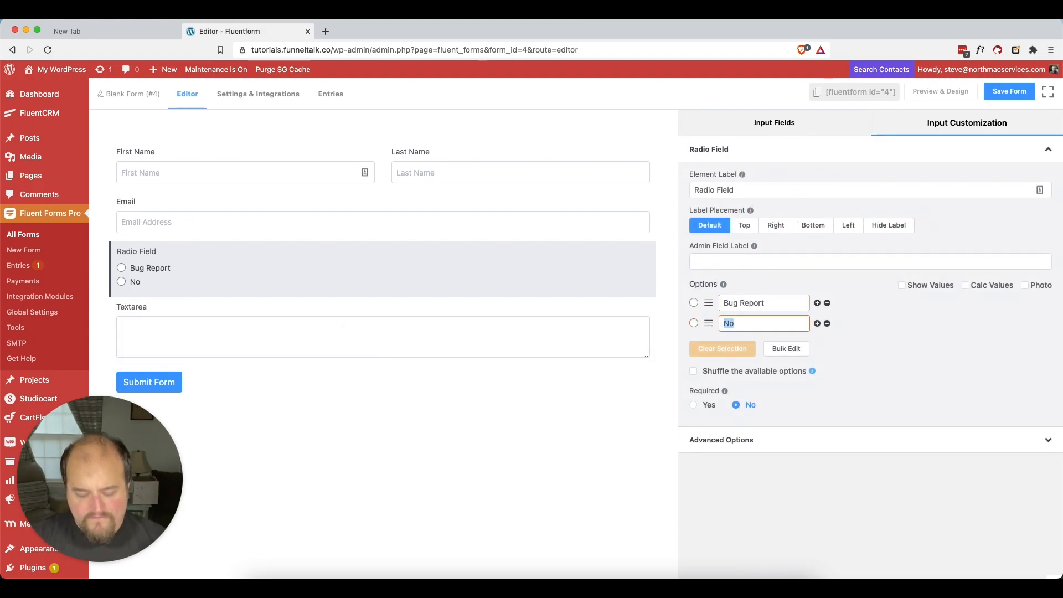
pyautogui.write('Support Ticket')
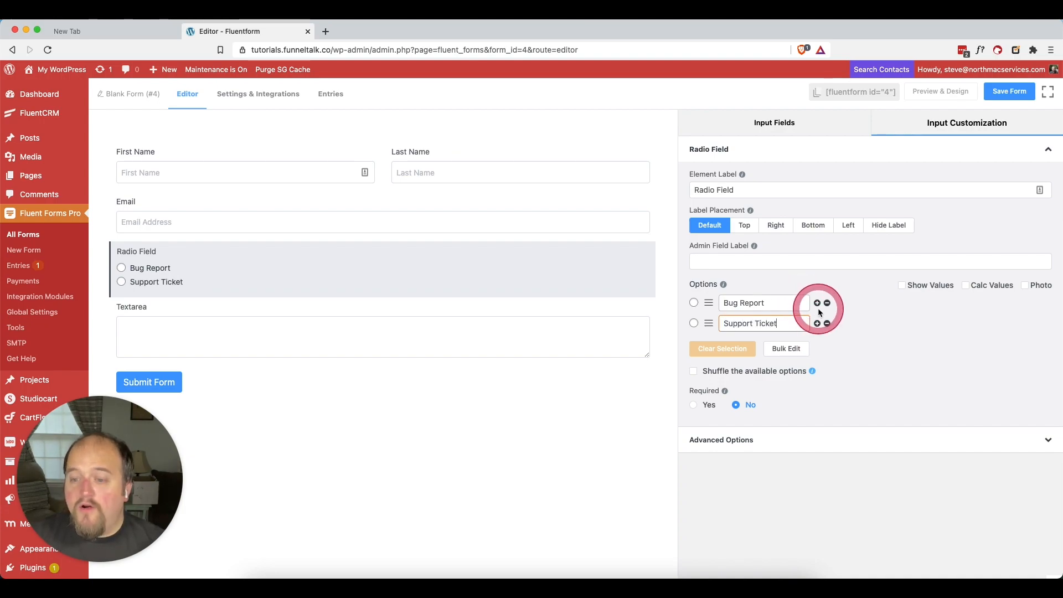
pyautogui.click(816, 302)
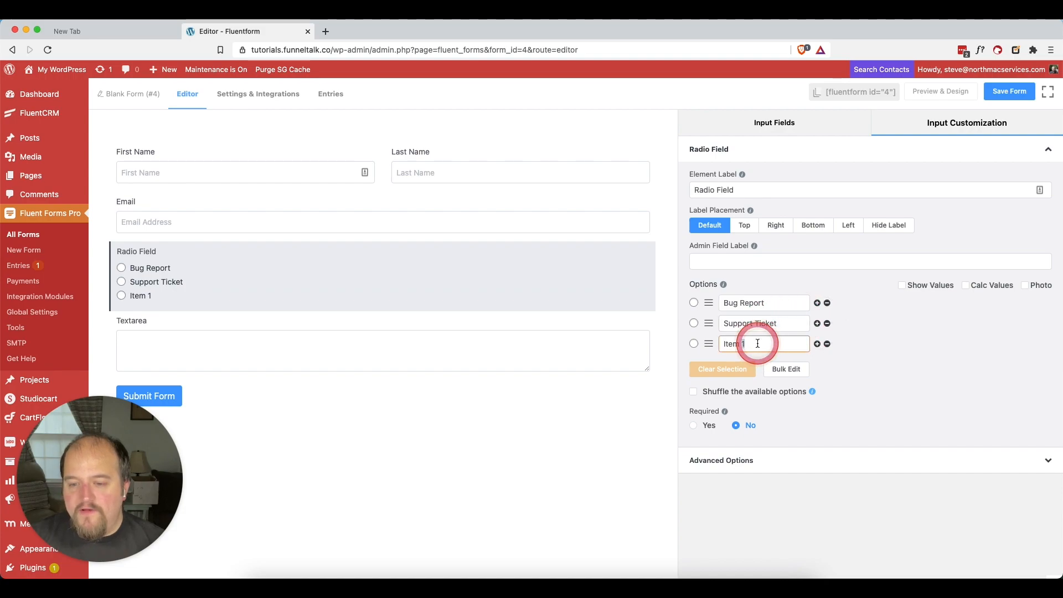
pyautogui.write('General Que')
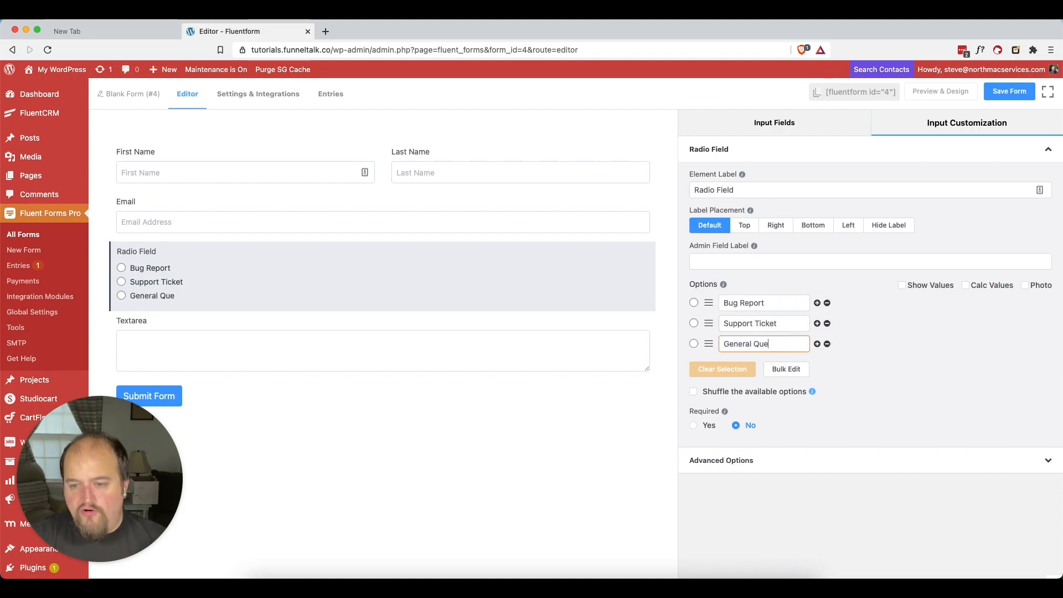
pyautogui.write('stion')
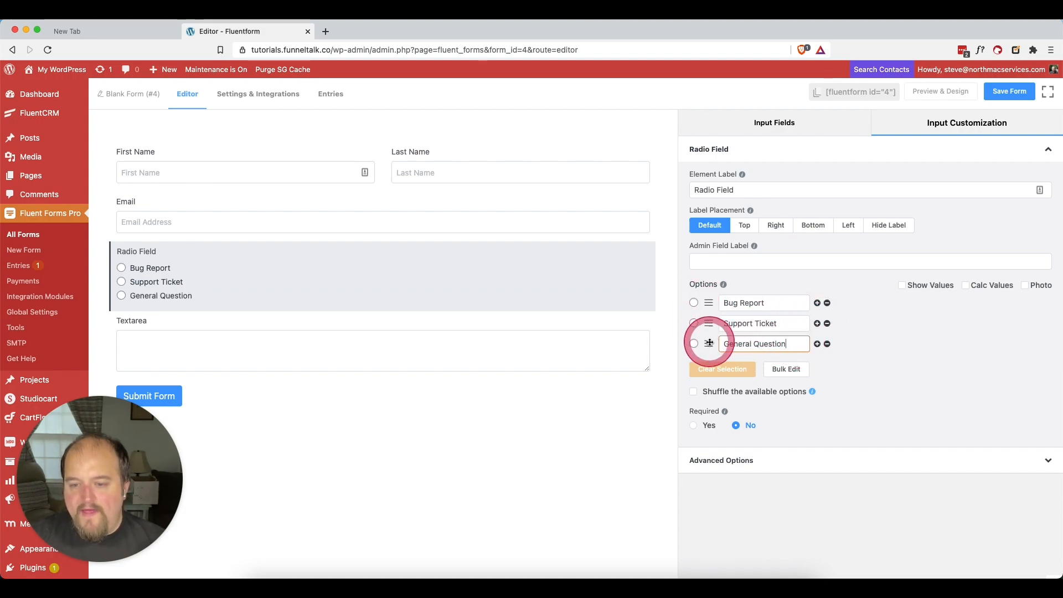
pyautogui.moveTo(709, 344); pyautogui.dragTo(710, 302)
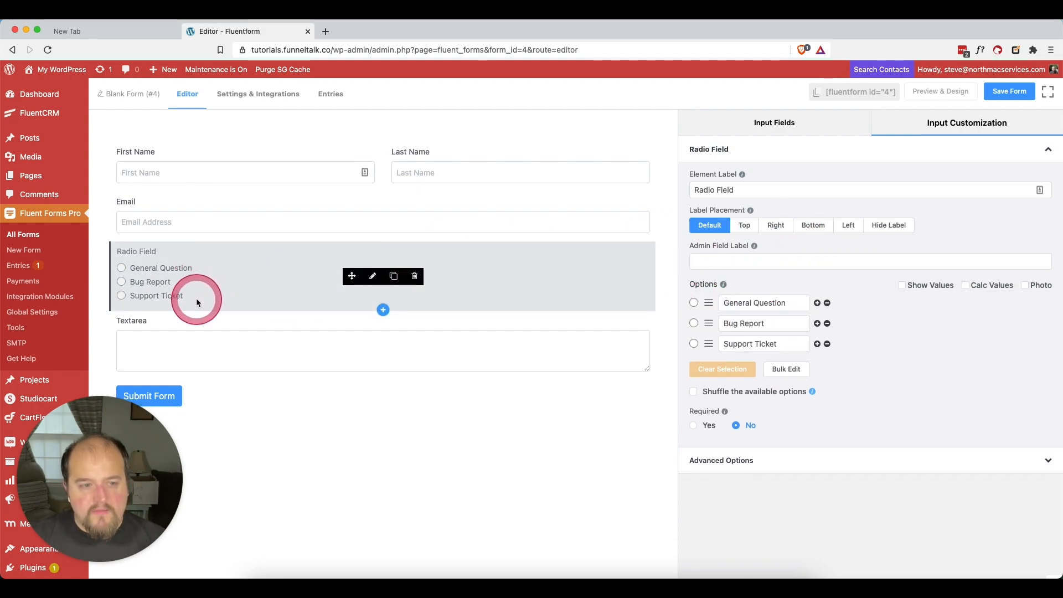
# Step: Change the radio field's label to 'How Can We Help?'
pyautogui.click(745, 190)
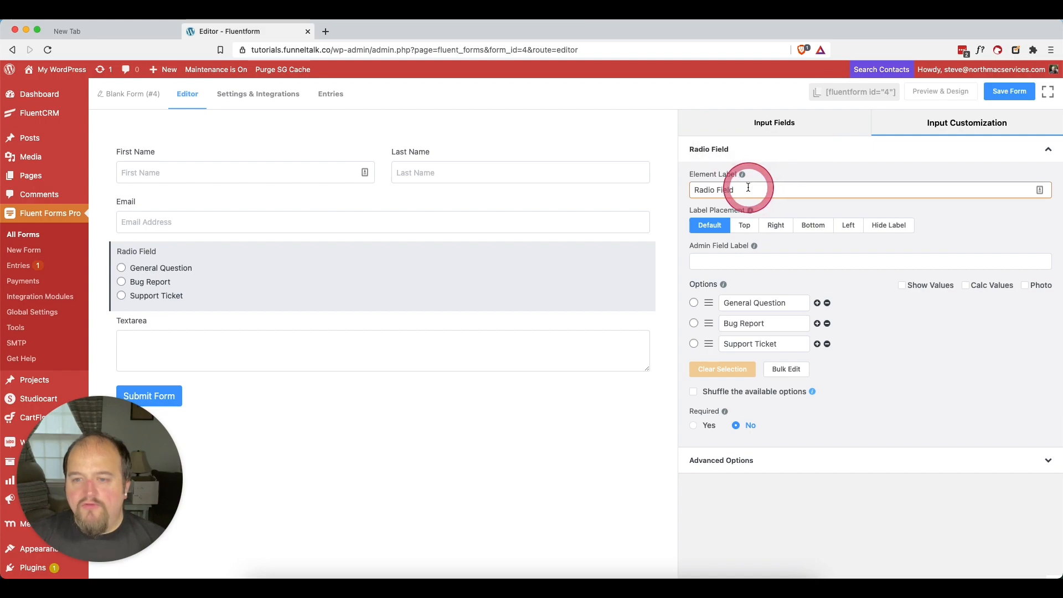
pyautogui.doubleClick(714, 189)
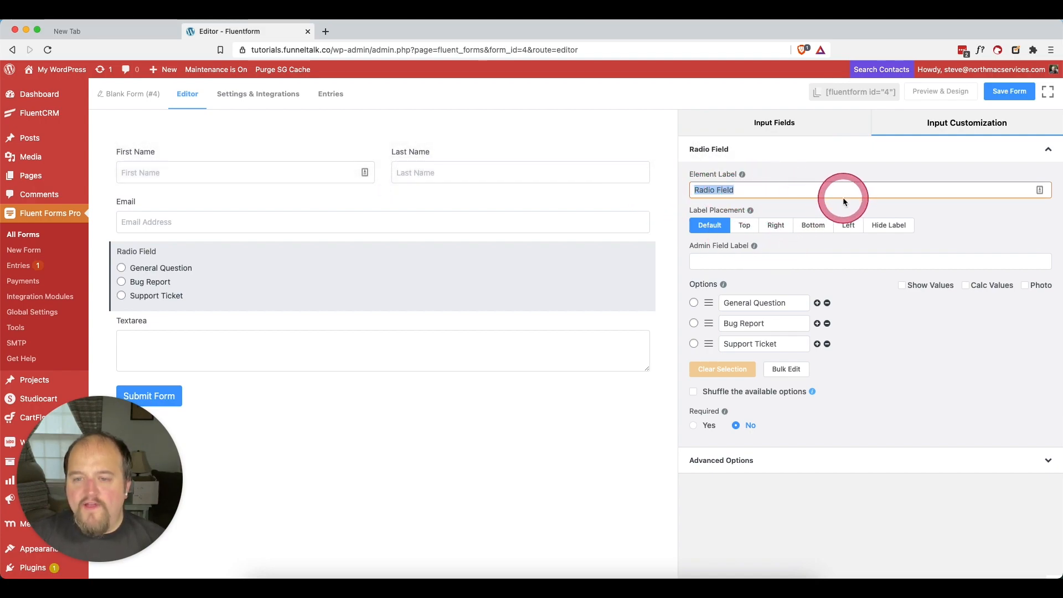
pyautogui.write('How Can We Help?')
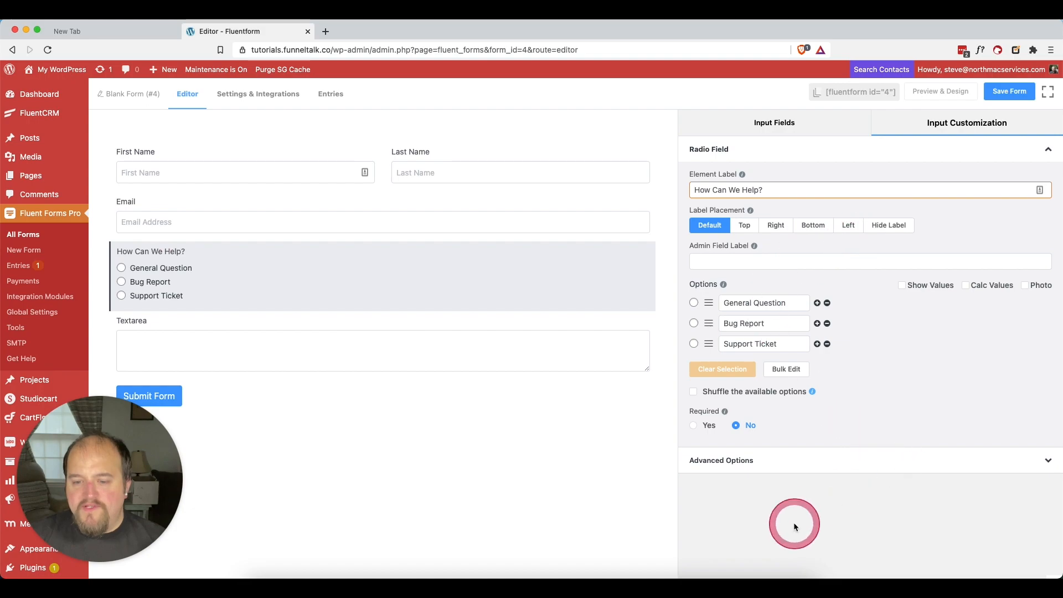
# Step: Set Required to Yes for the radio question, Email field and First Name sub-field
pyautogui.click(692, 425)
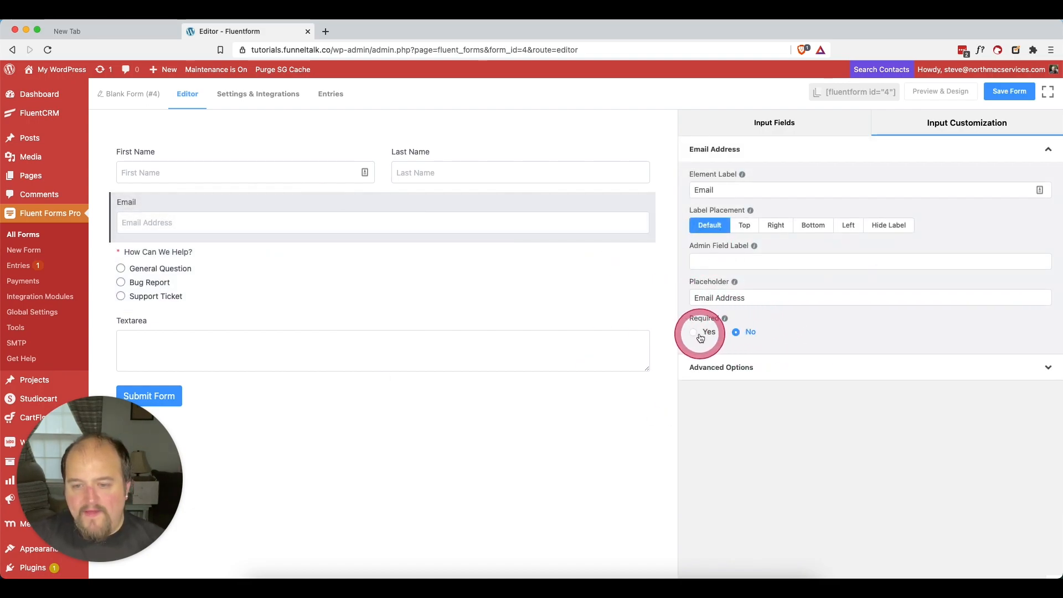
pyautogui.click(693, 331)
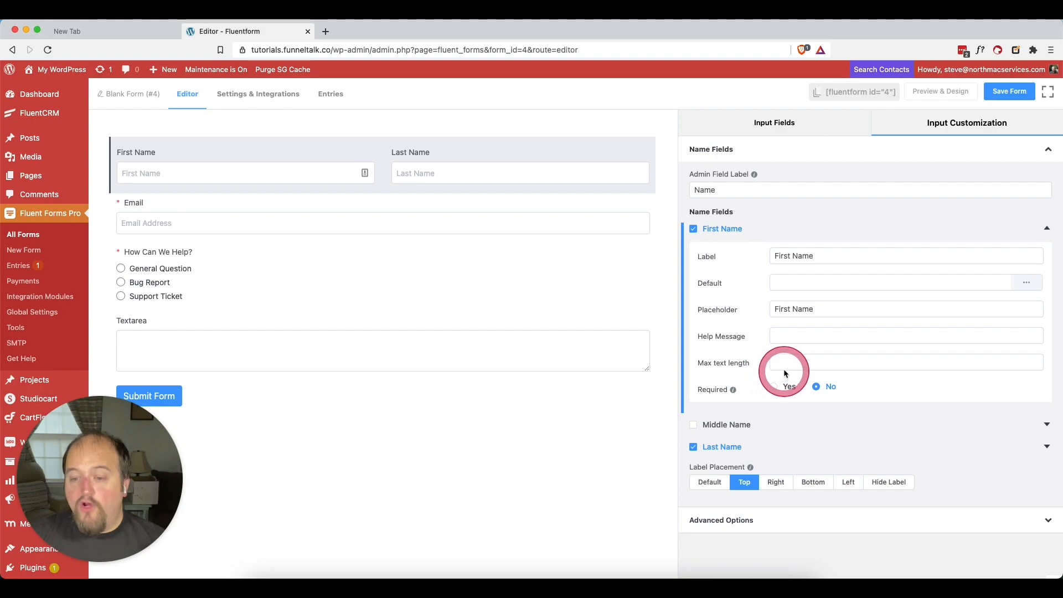
pyautogui.click(773, 386)
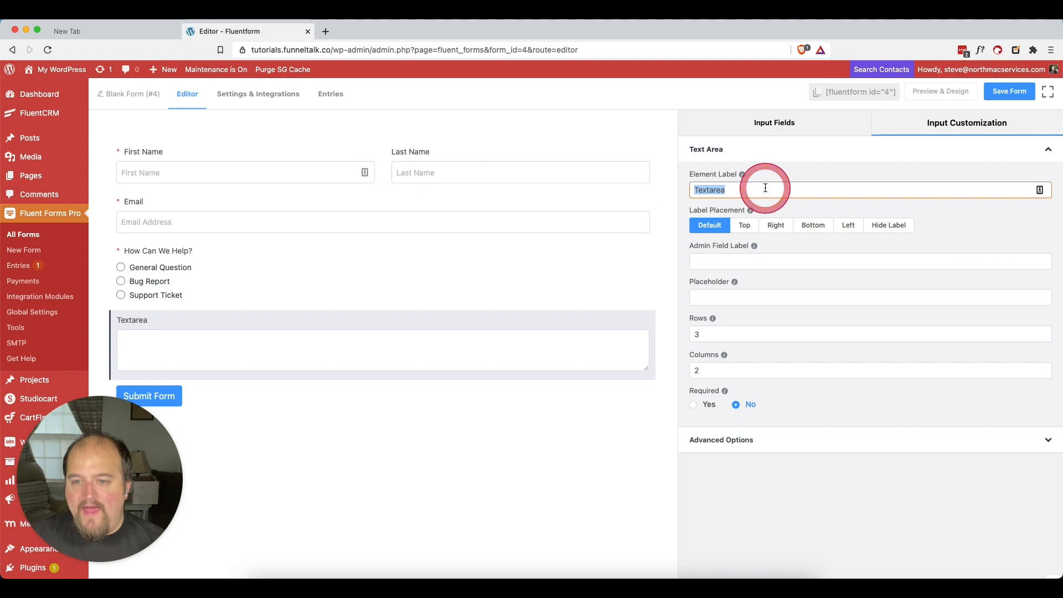
# Step: Label the text area Message, make it required, add the placeholder, and save the form
pyautogui.write('Message')
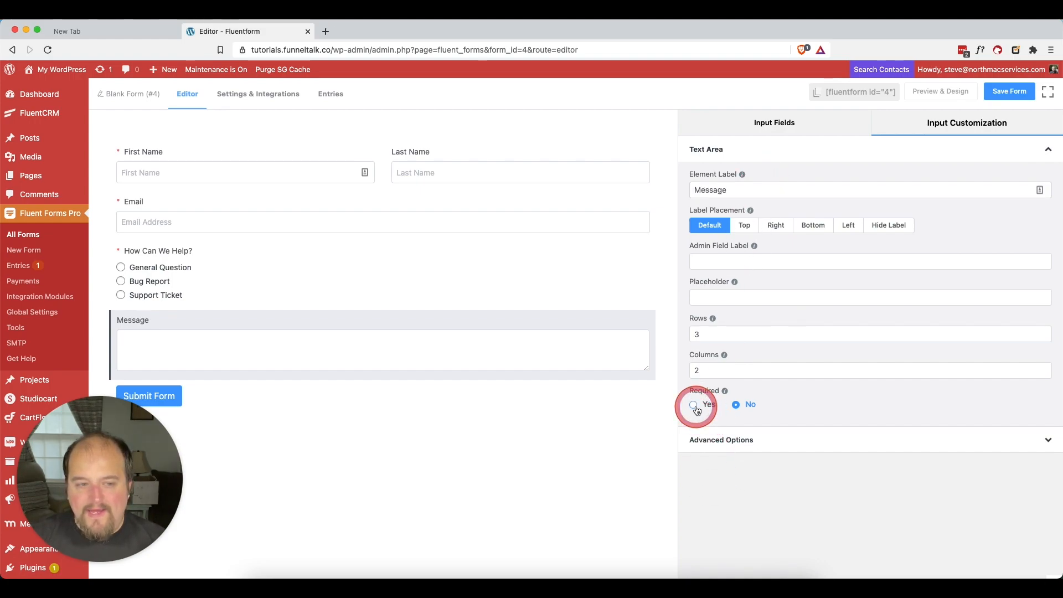
pyautogui.click(693, 404)
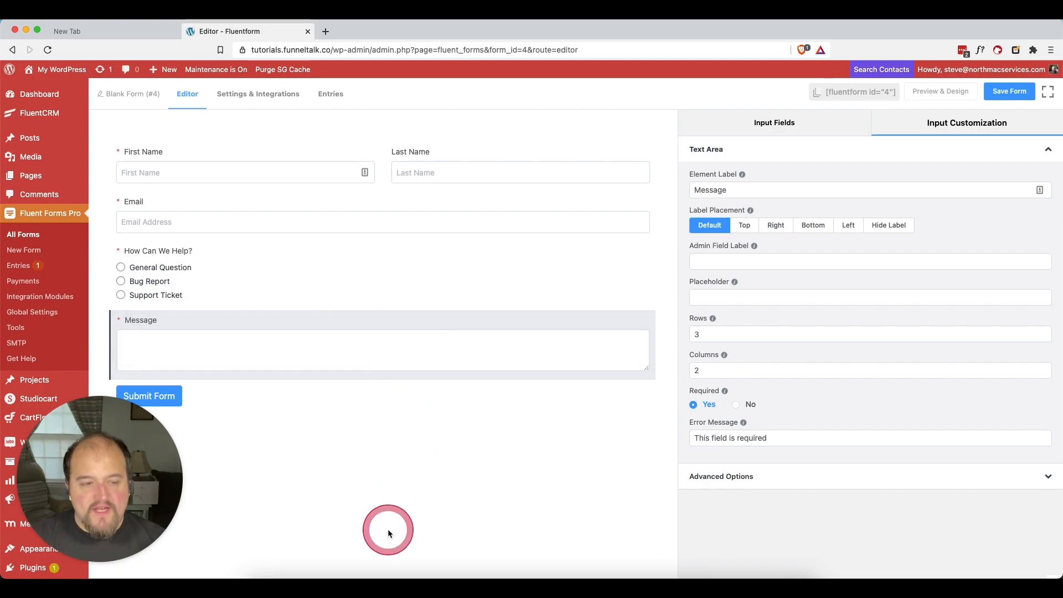
pyautogui.moveTo(769, 317)
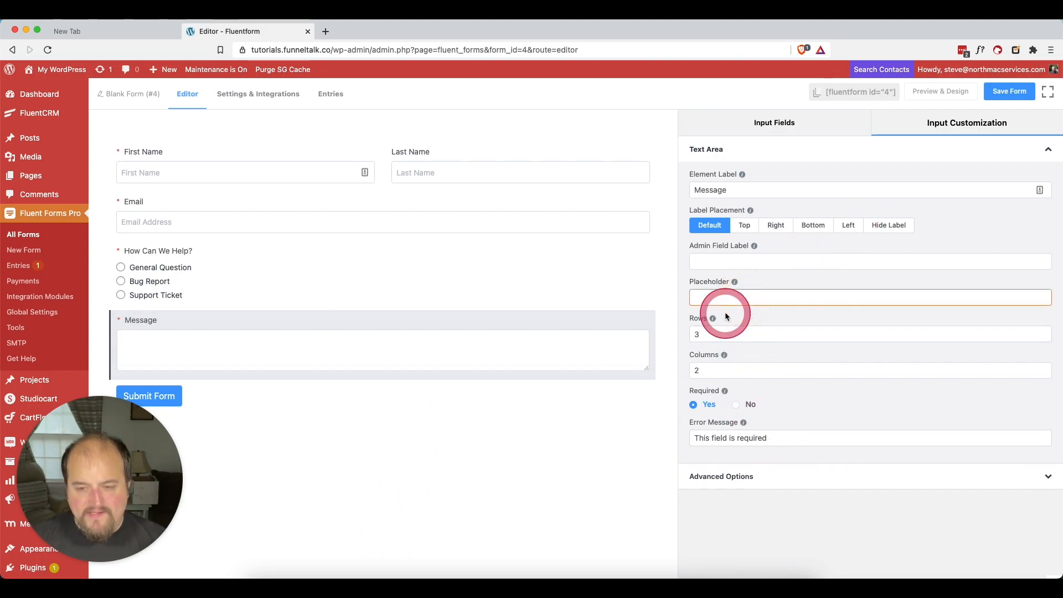
pyautogui.click(869, 297)
pyautogui.write('Please describe')
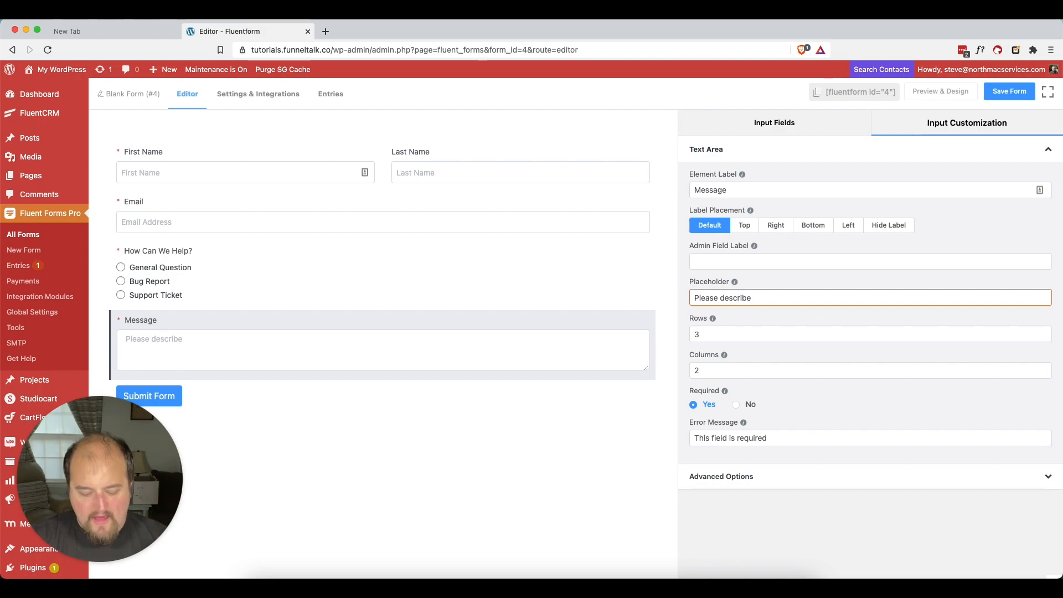
pyautogui.write('your')
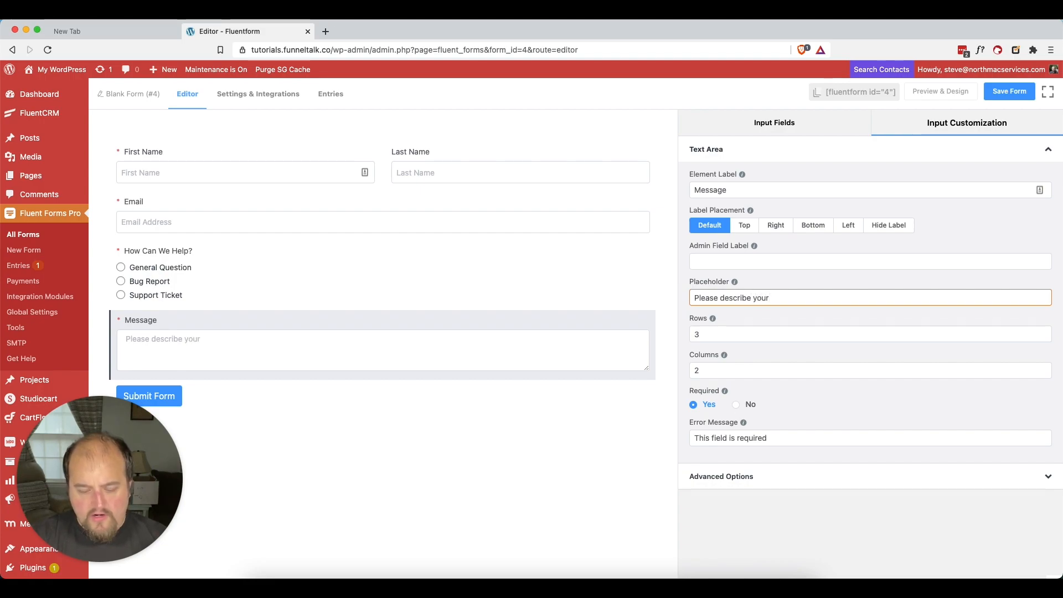
pyautogui.write('quiestion')
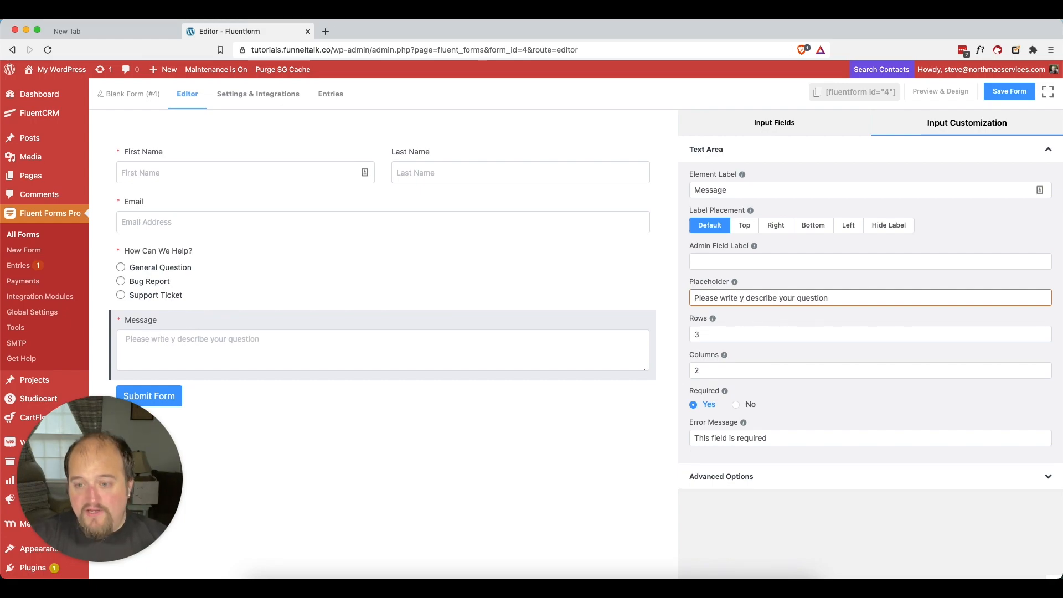
pyautogui.write('our comment or')
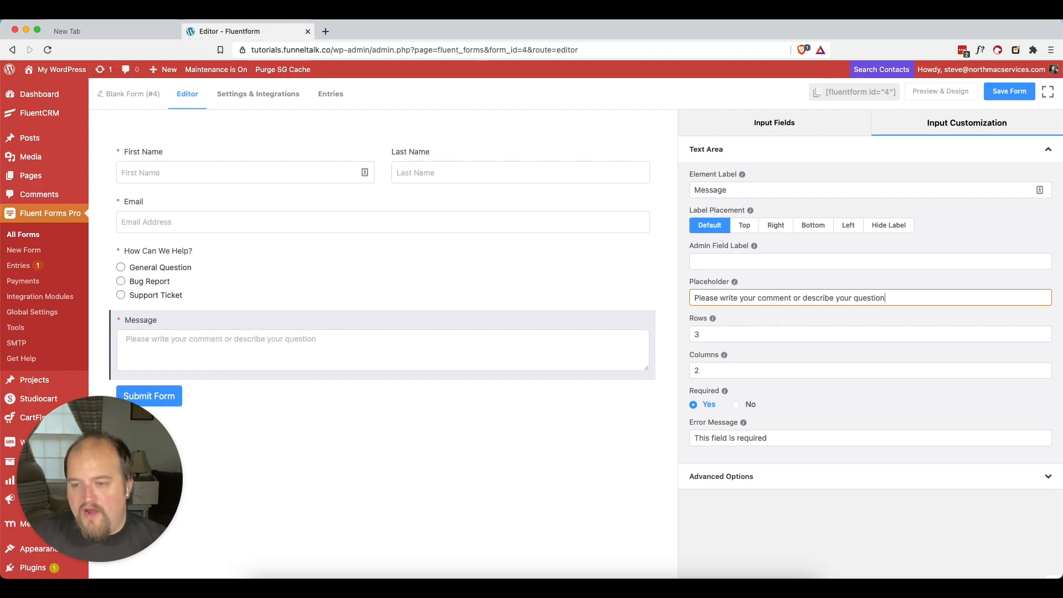
pyautogui.write('.')
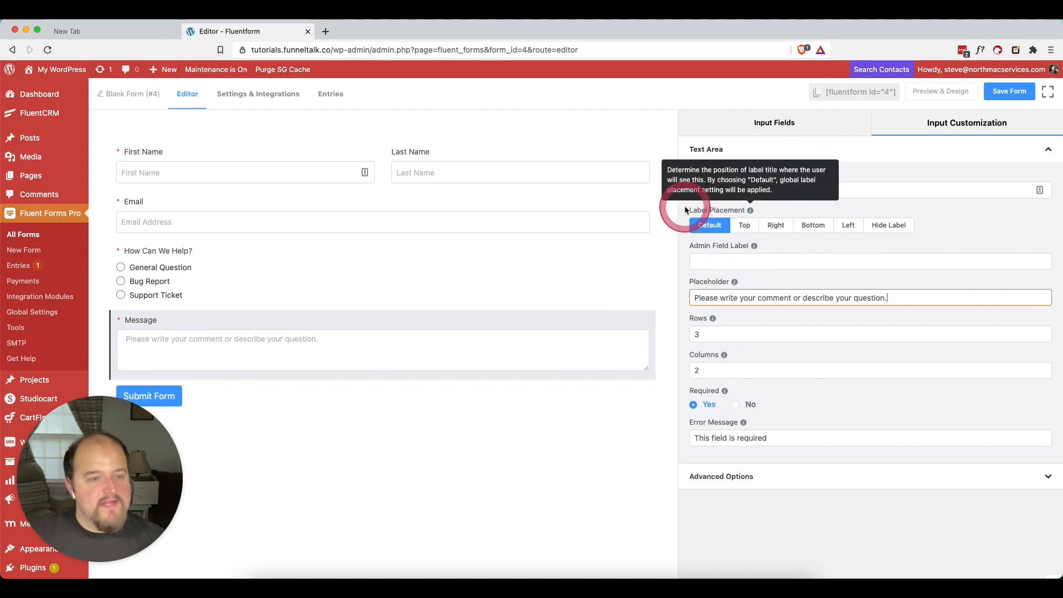
pyautogui.click(1008, 91)
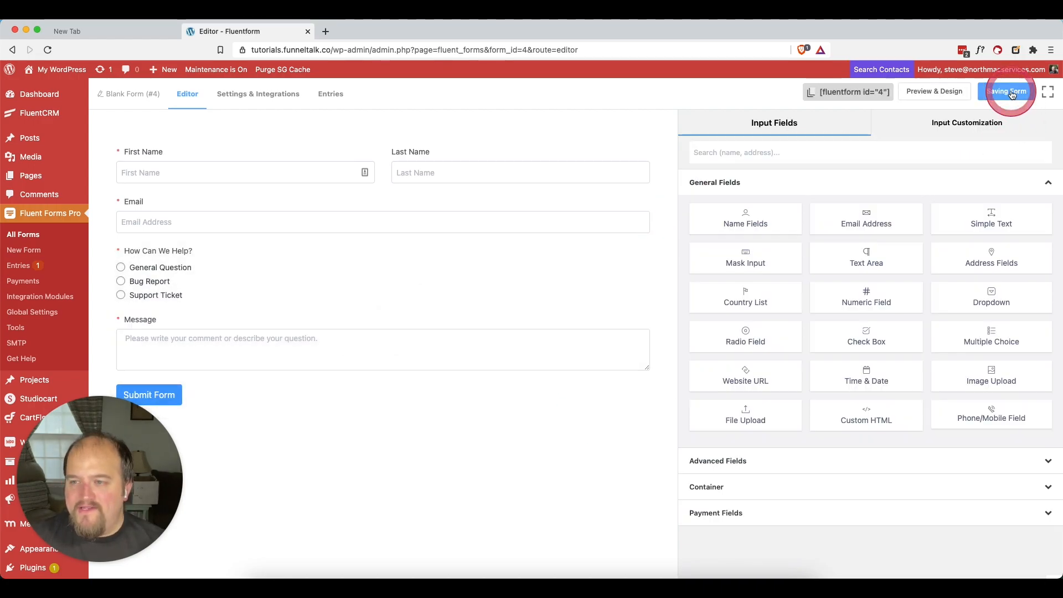
pyautogui.click(1009, 91)
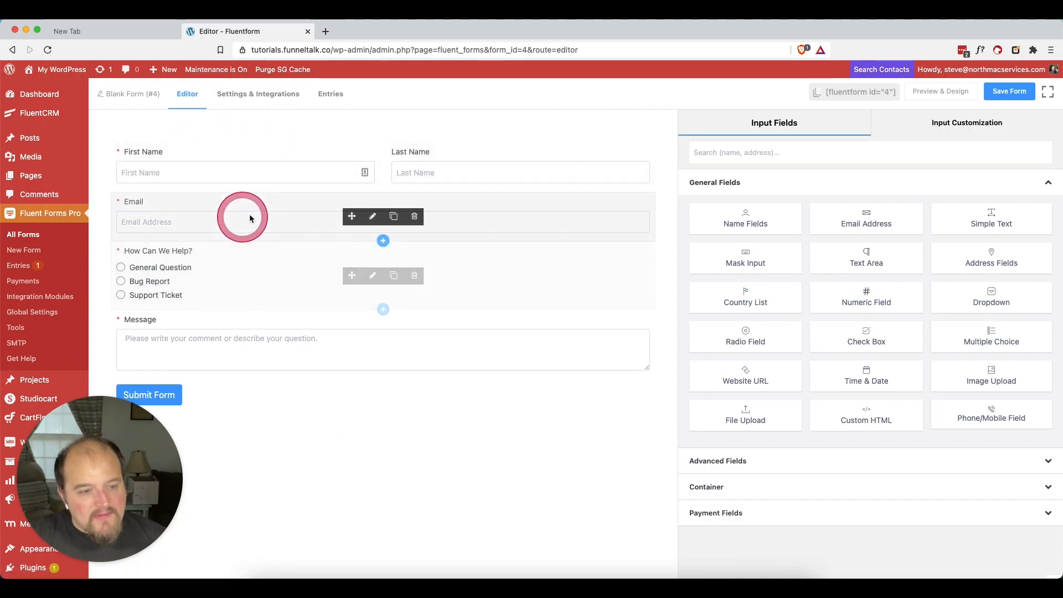
pyautogui.moveTo(345, 332)
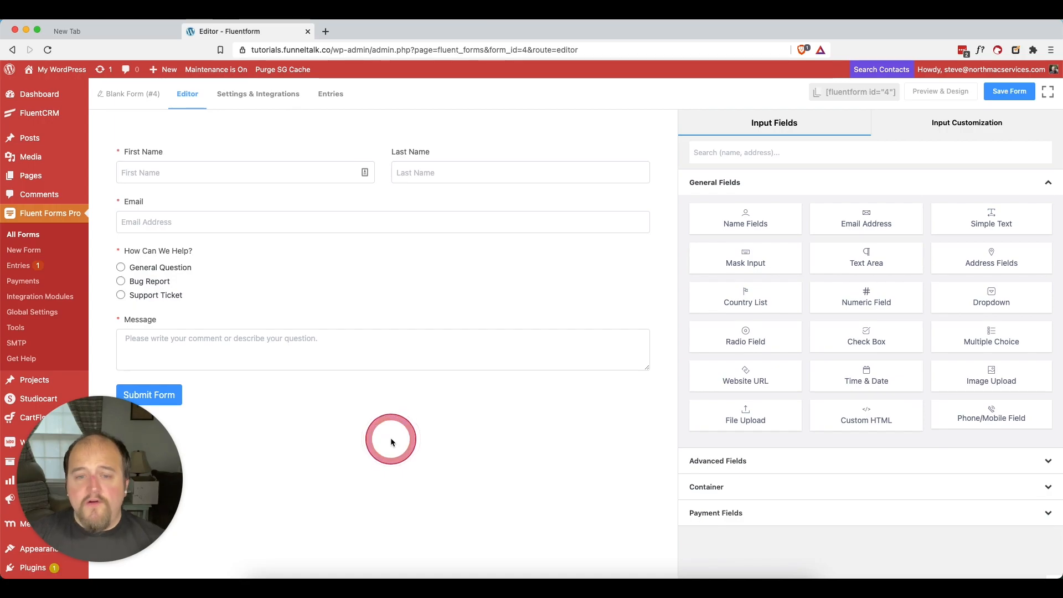
pyautogui.click(389, 439)
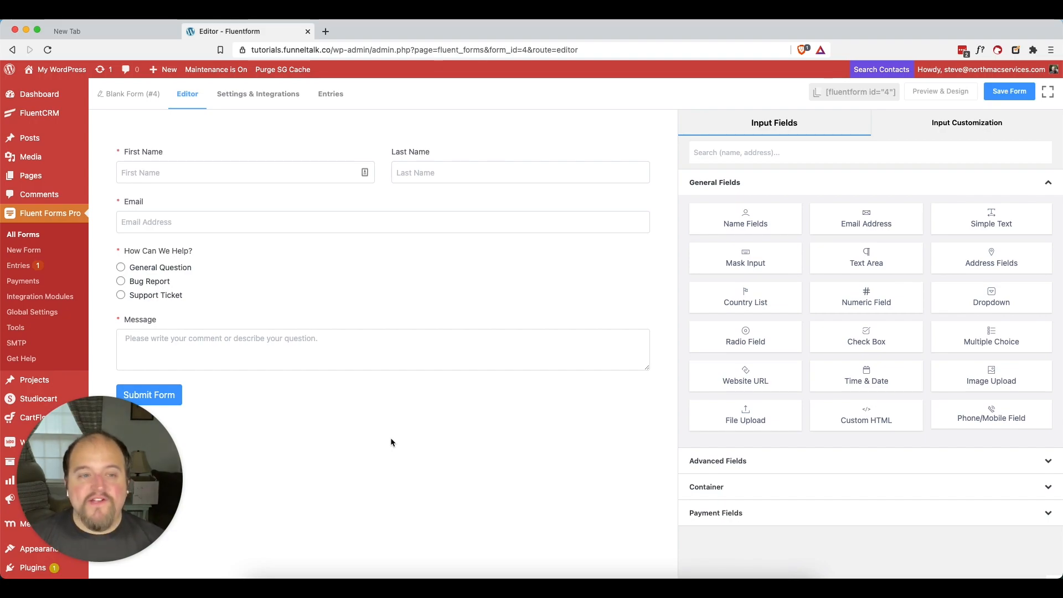
pyautogui.click(189, 159)
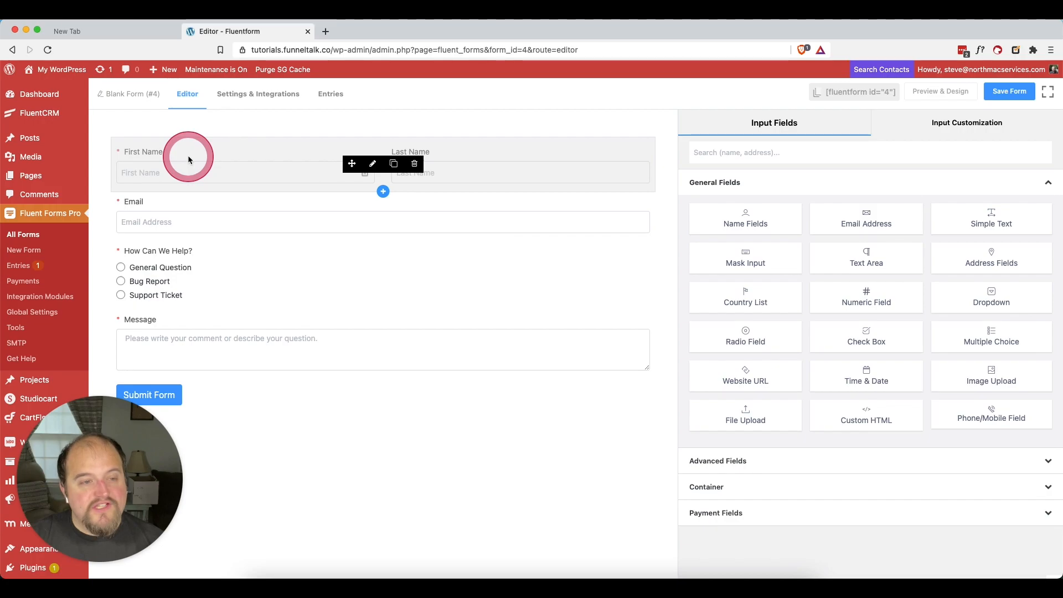
# Step: Set the First Name sub-field's default value to User First Name ({user.first_name})
pyautogui.click(190, 159)
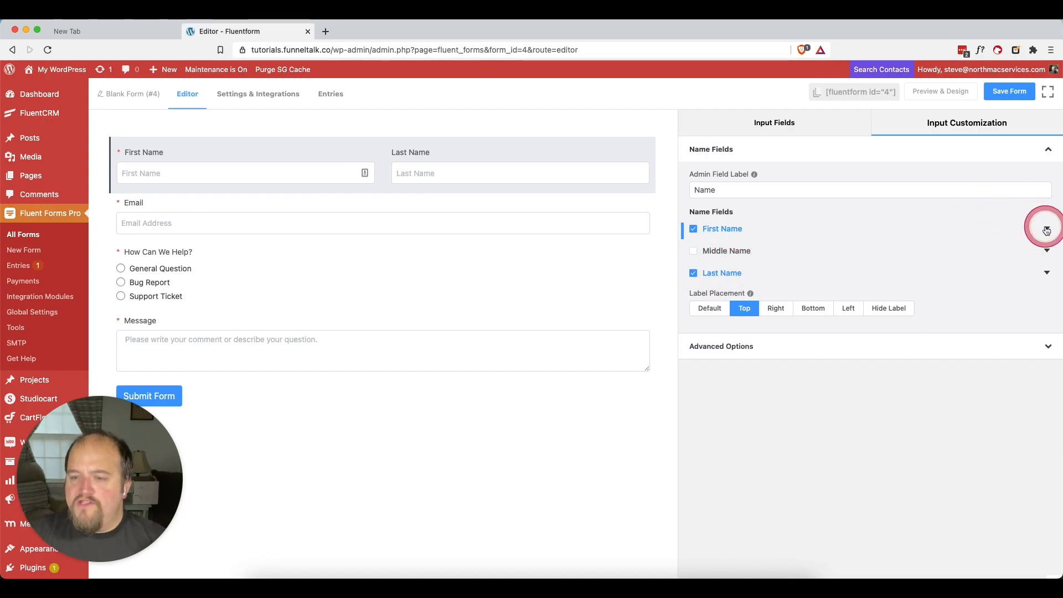
pyautogui.click(1047, 229)
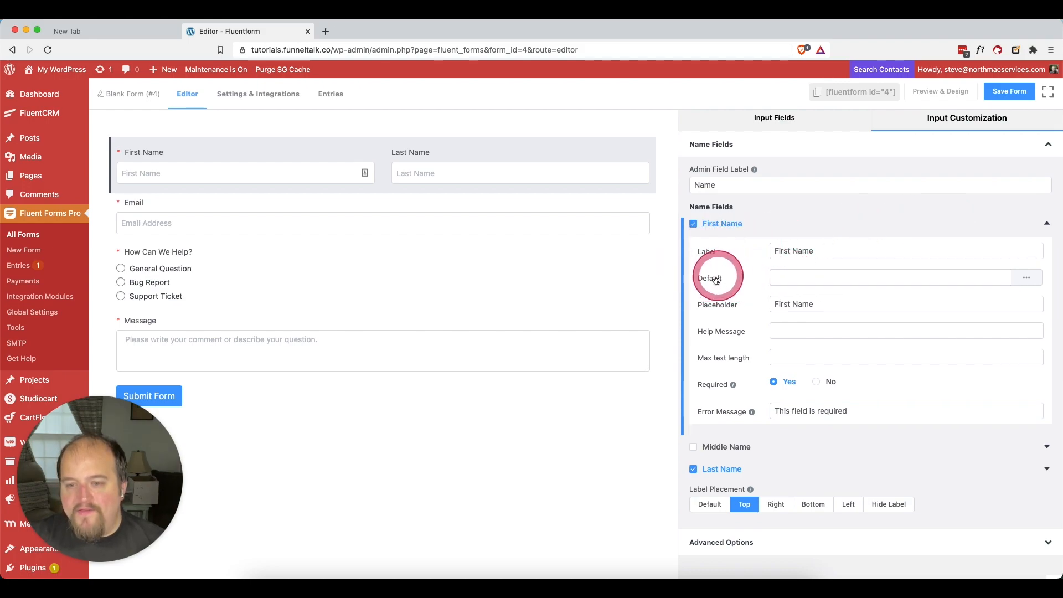
pyautogui.moveTo(1026, 277)
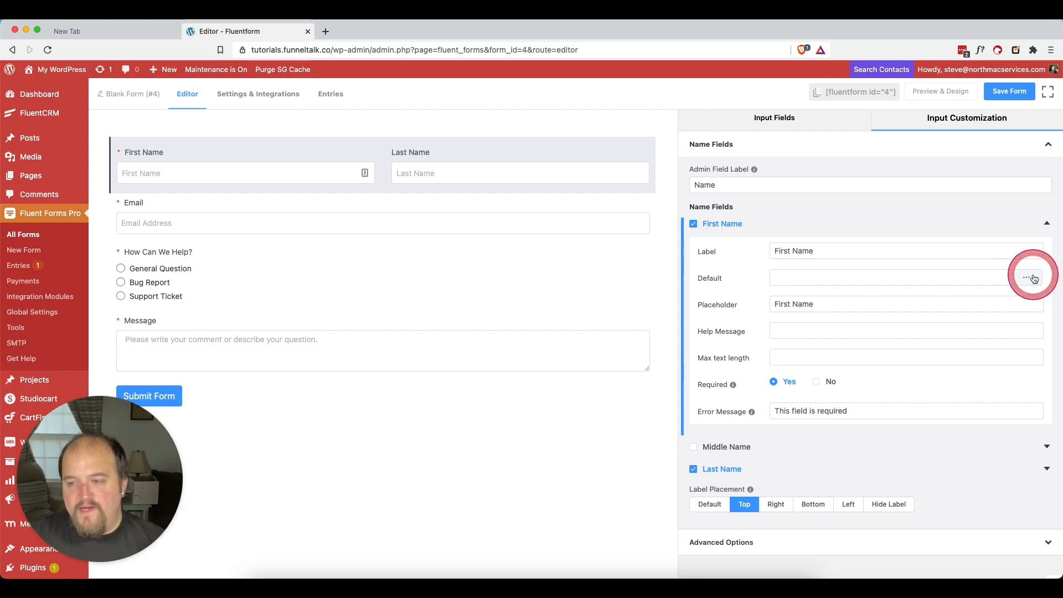
pyautogui.click(1026, 278)
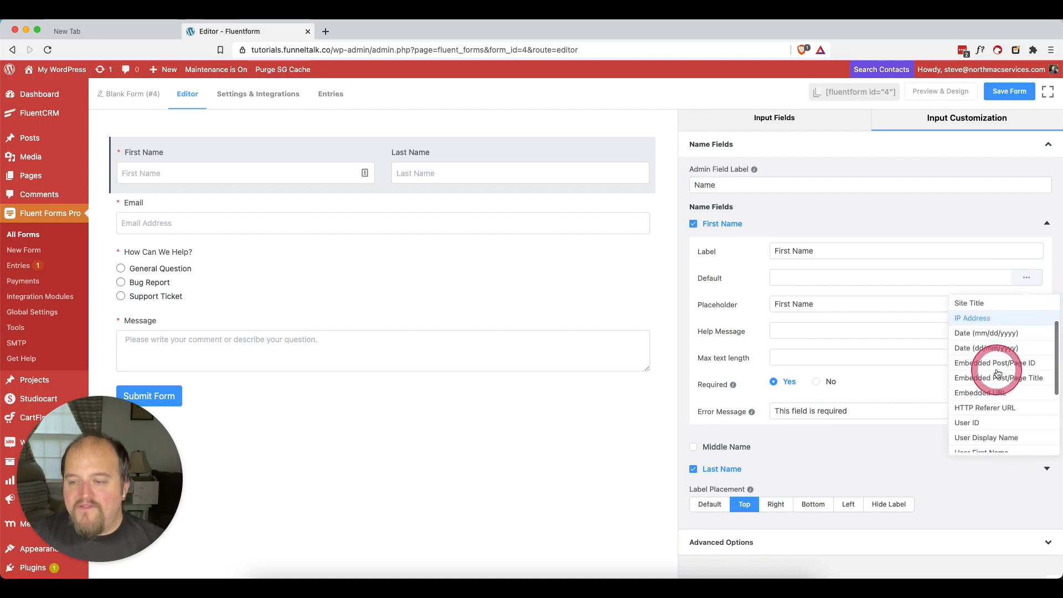
pyautogui.scroll(-3)
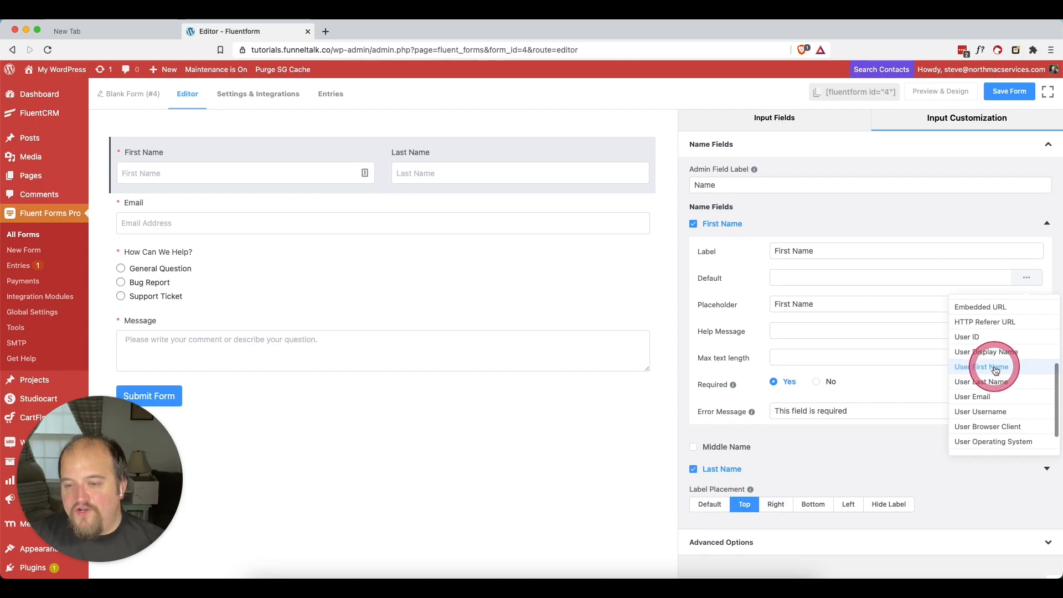
pyautogui.click(981, 366)
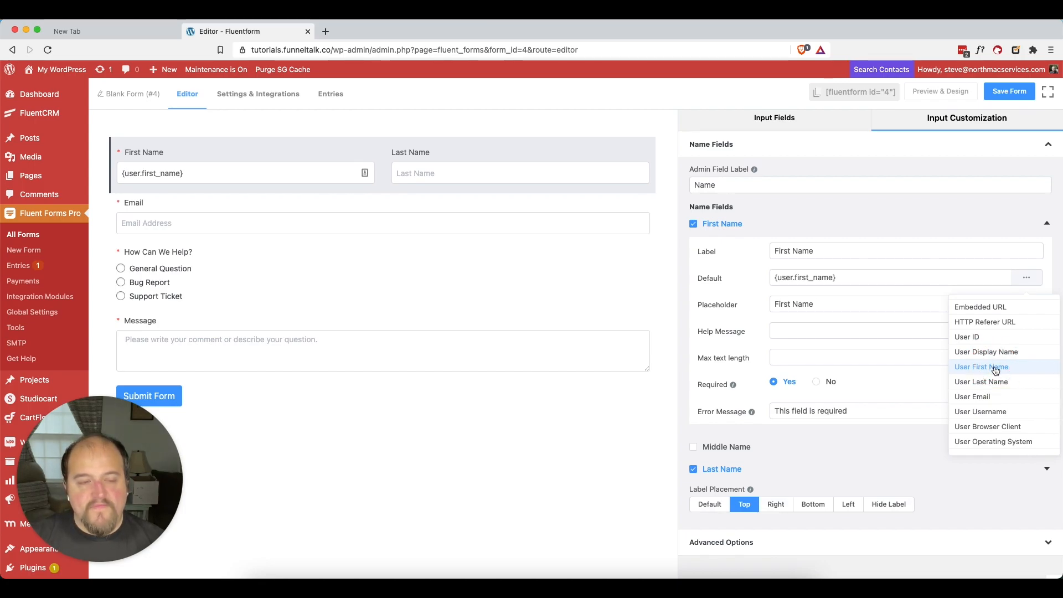
pyautogui.click(981, 366)
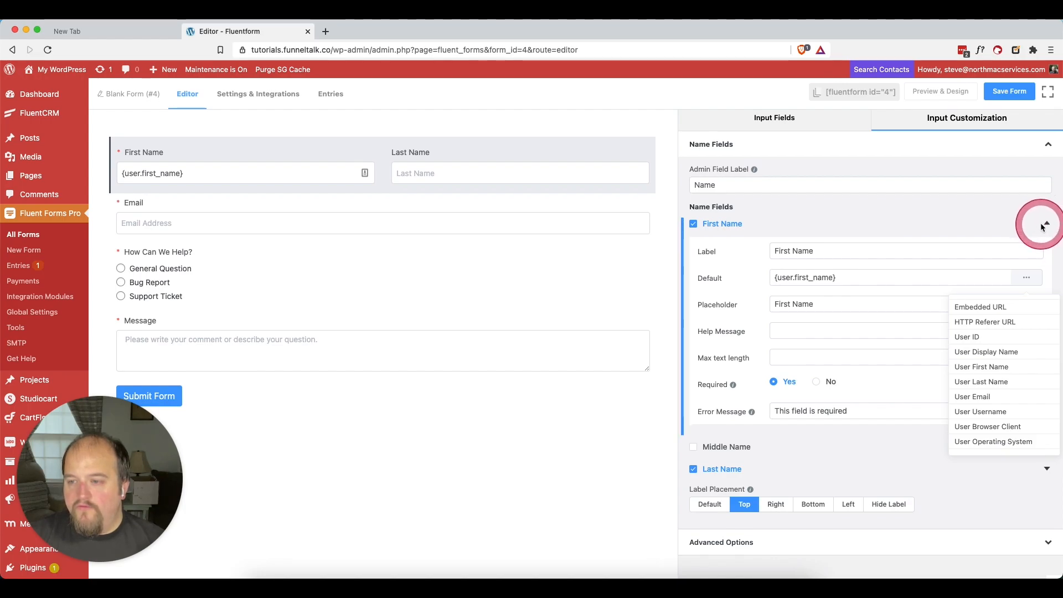
# Step: Set the Last Name sub-field's default value to User Last Name ({user.last_name})
pyautogui.click(1043, 223)
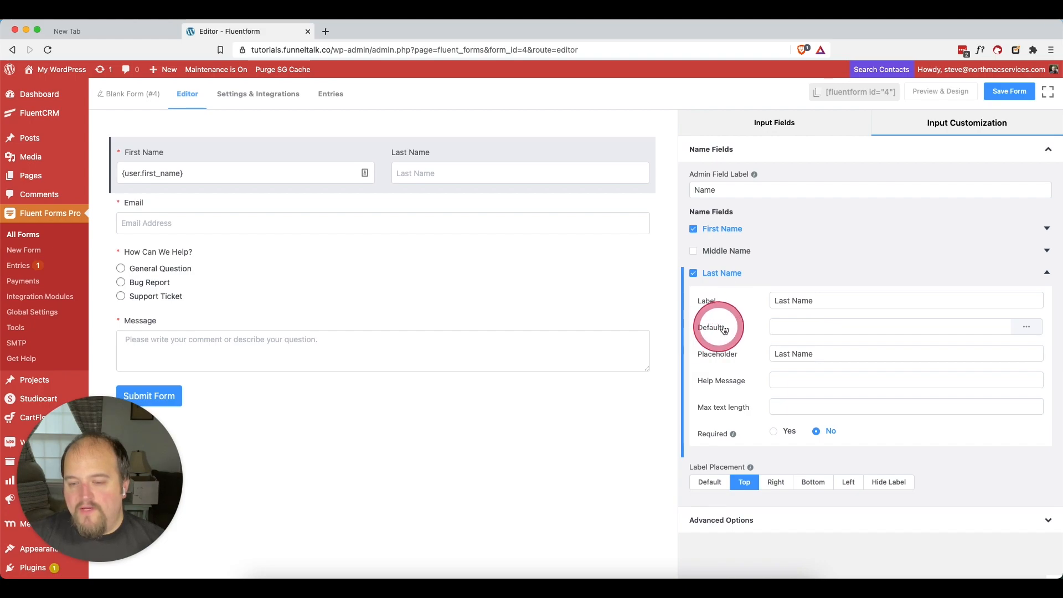
pyautogui.click(1027, 326)
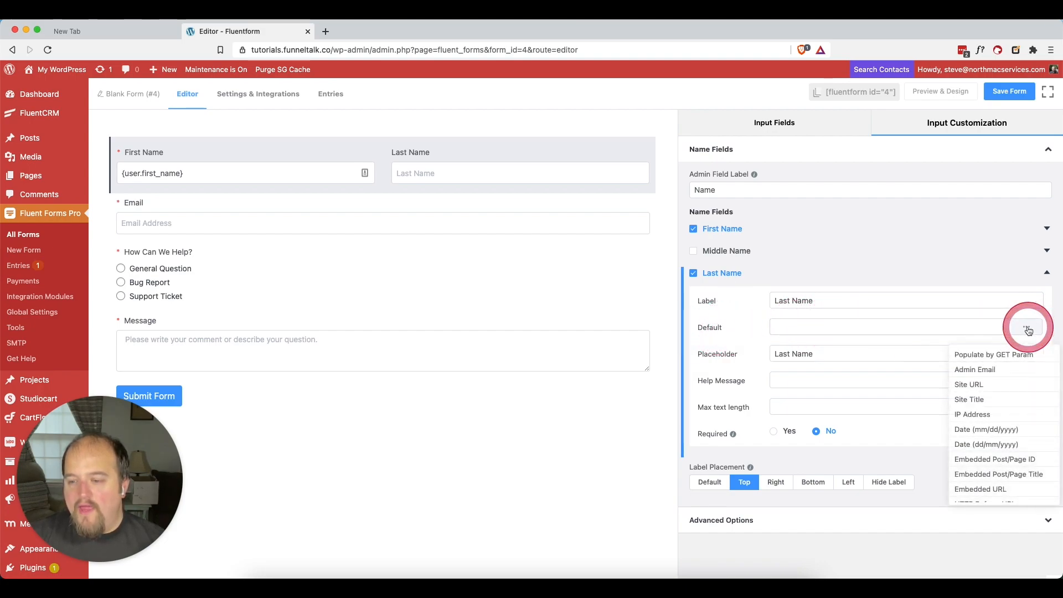
pyautogui.scroll(-3)
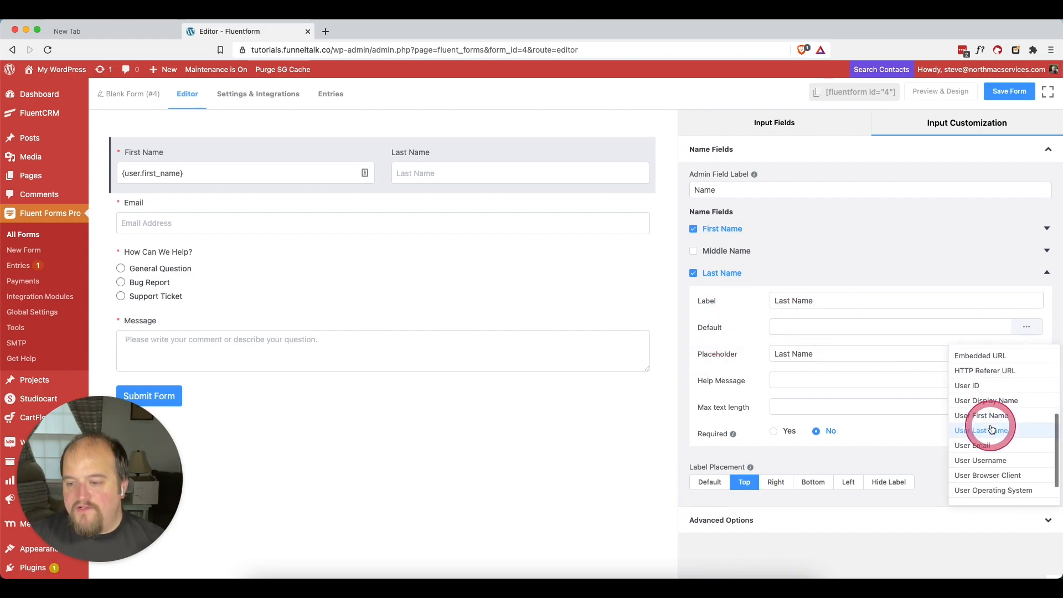
pyautogui.click(981, 430)
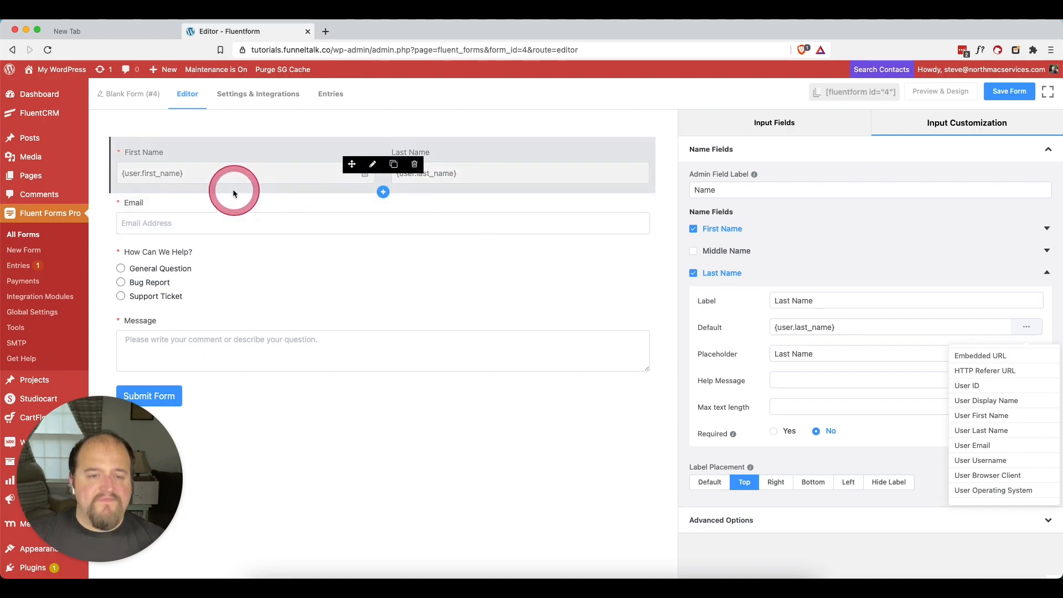
pyautogui.moveTo(540, 187)
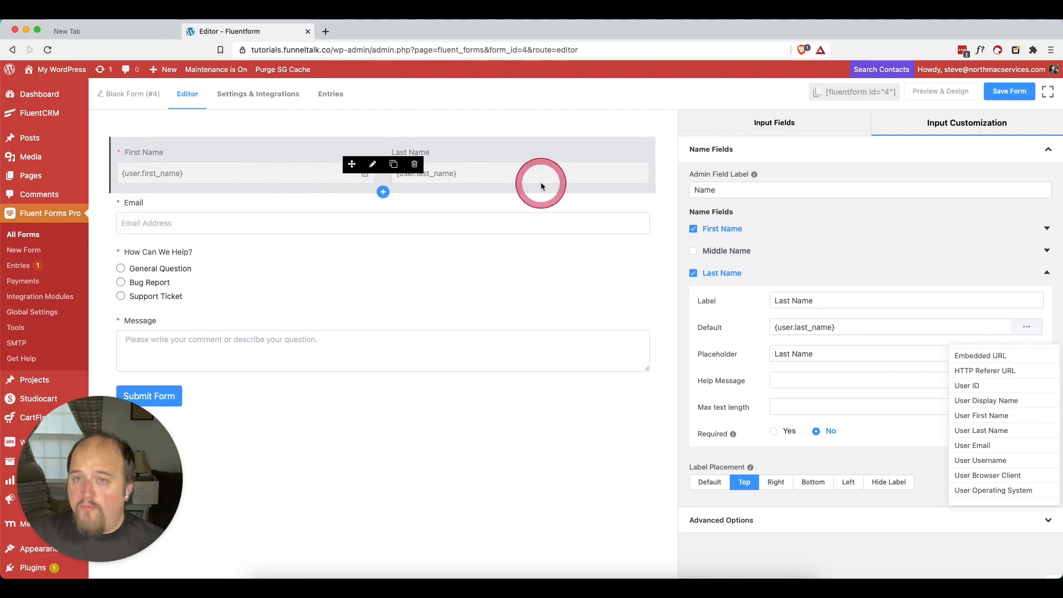
pyautogui.moveTo(494, 172)
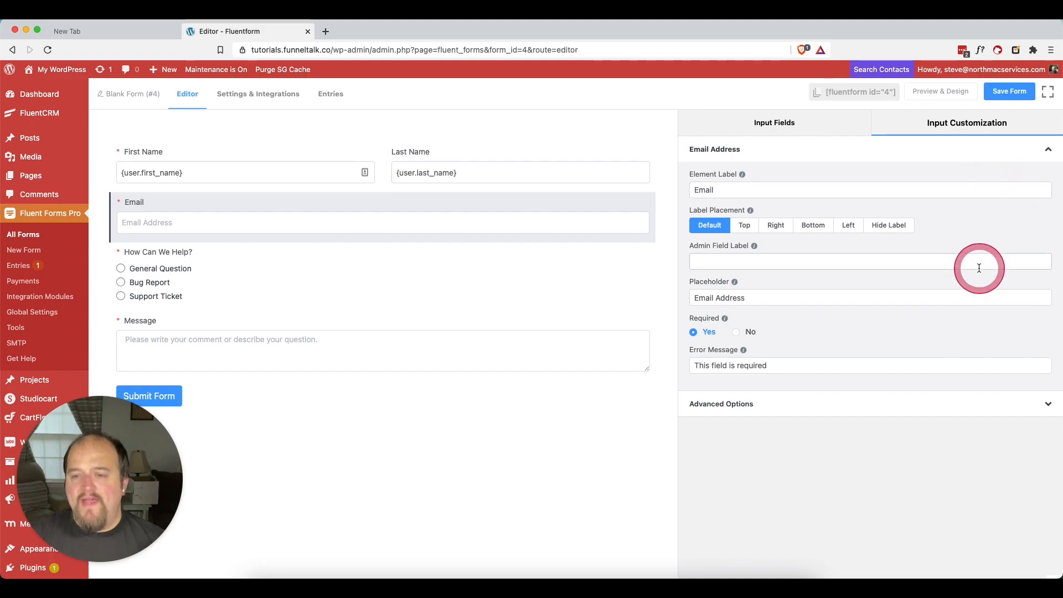
pyautogui.moveTo(827, 303)
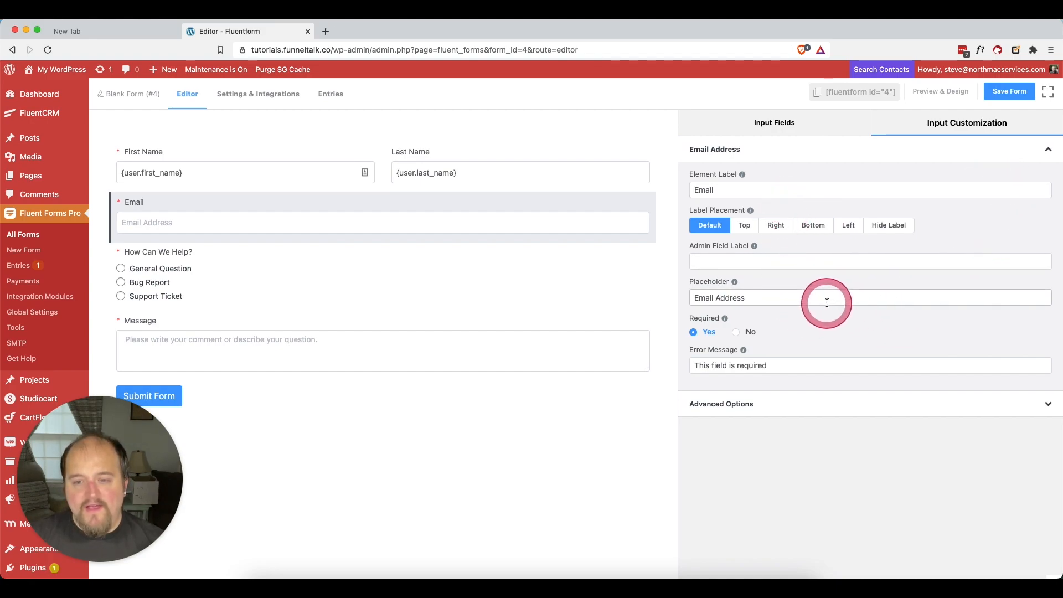
pyautogui.moveTo(838, 408)
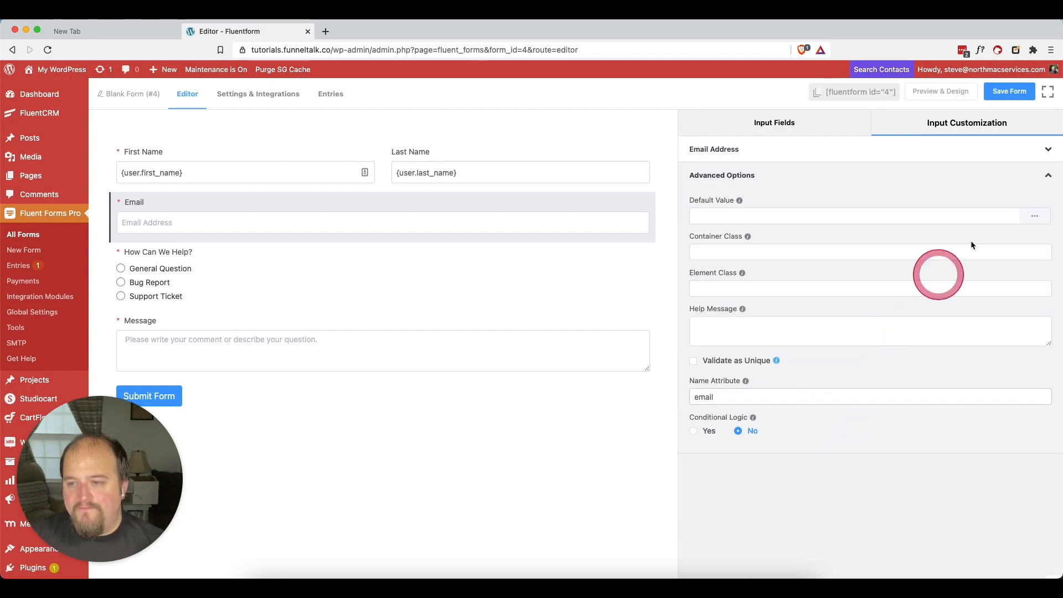
# Step: Set the Email field's default value to User Email ({user.user_email})
pyautogui.click(1034, 215)
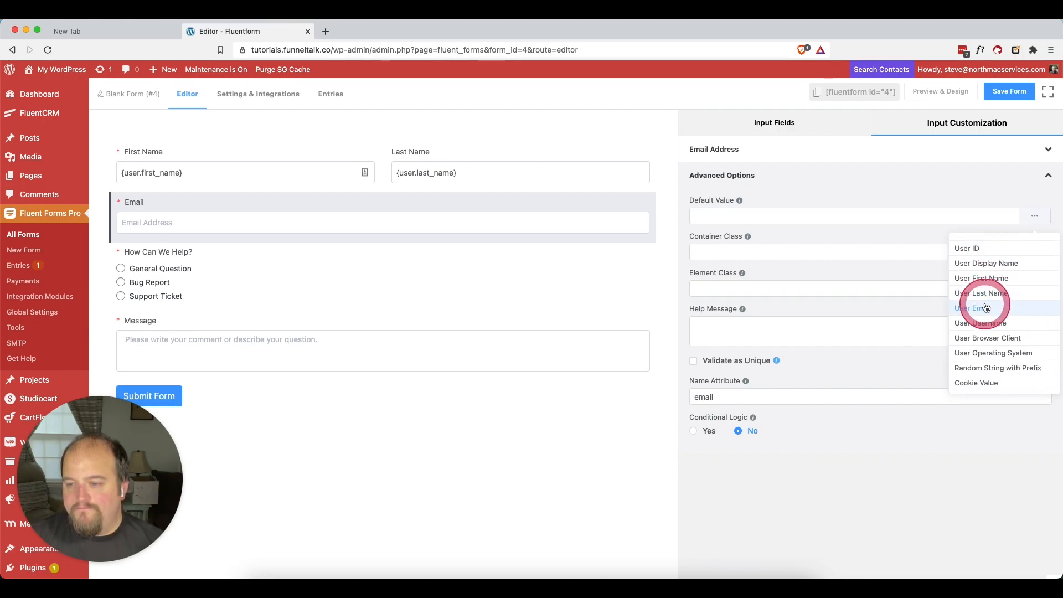
pyautogui.click(971, 308)
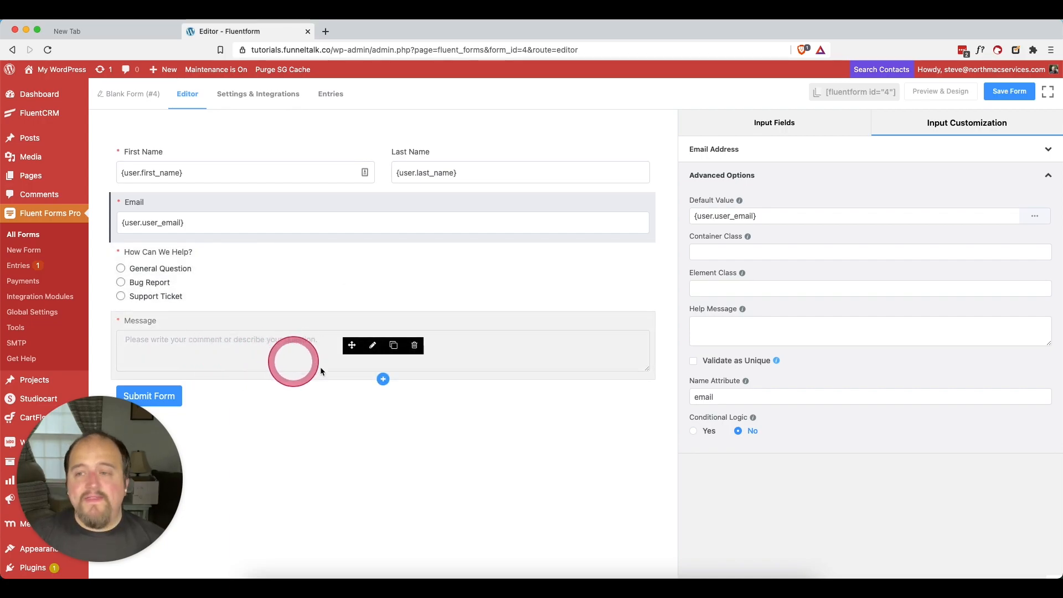
# Step: Save form #4, copy its [fluentform id="4"] shortcode, and start a new page in another tab
pyautogui.click(1009, 90)
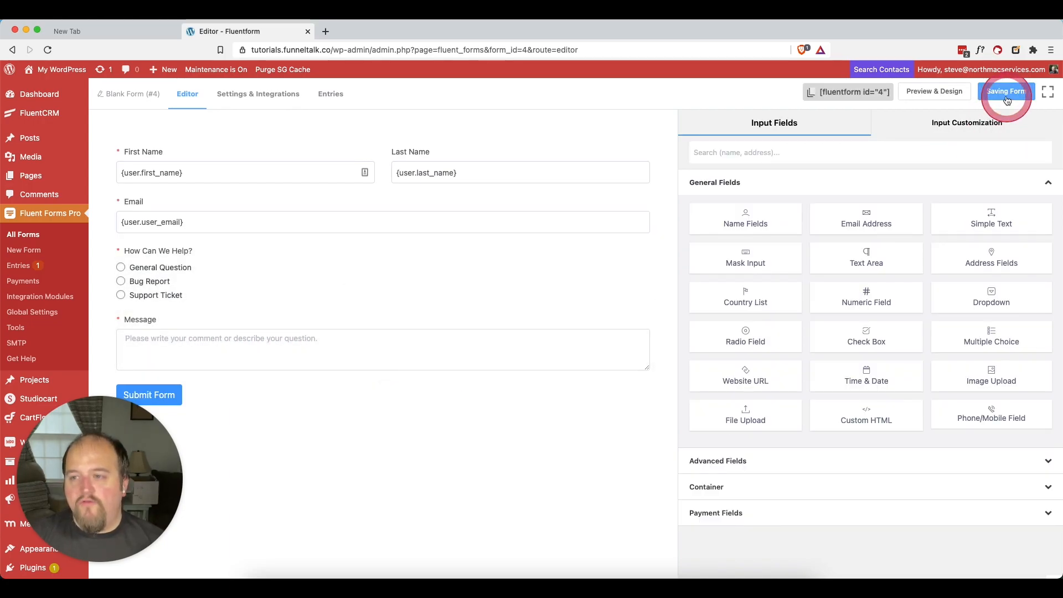
pyautogui.click(1006, 90)
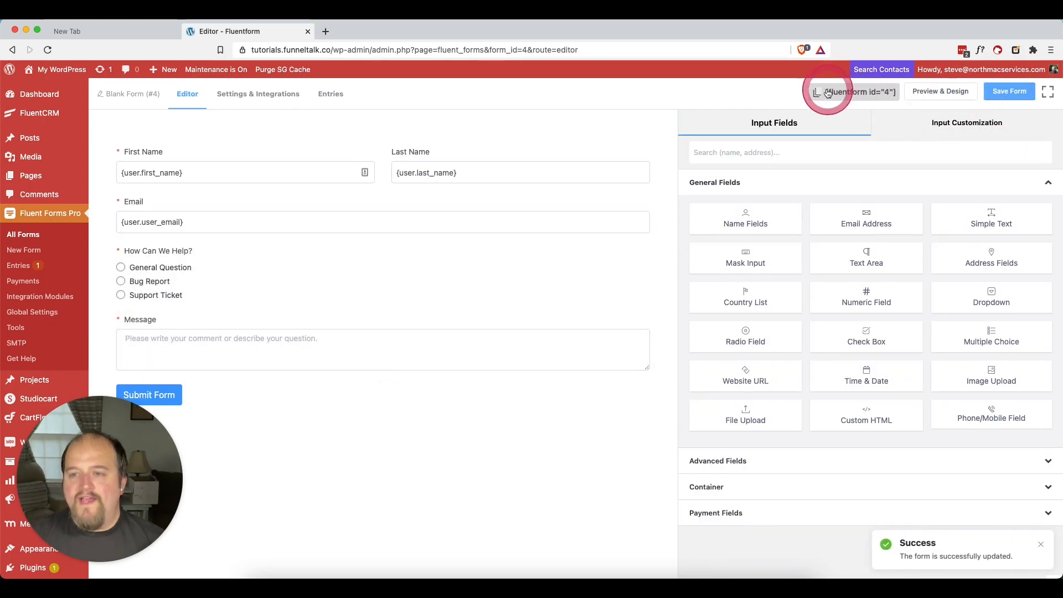
pyautogui.click(855, 92)
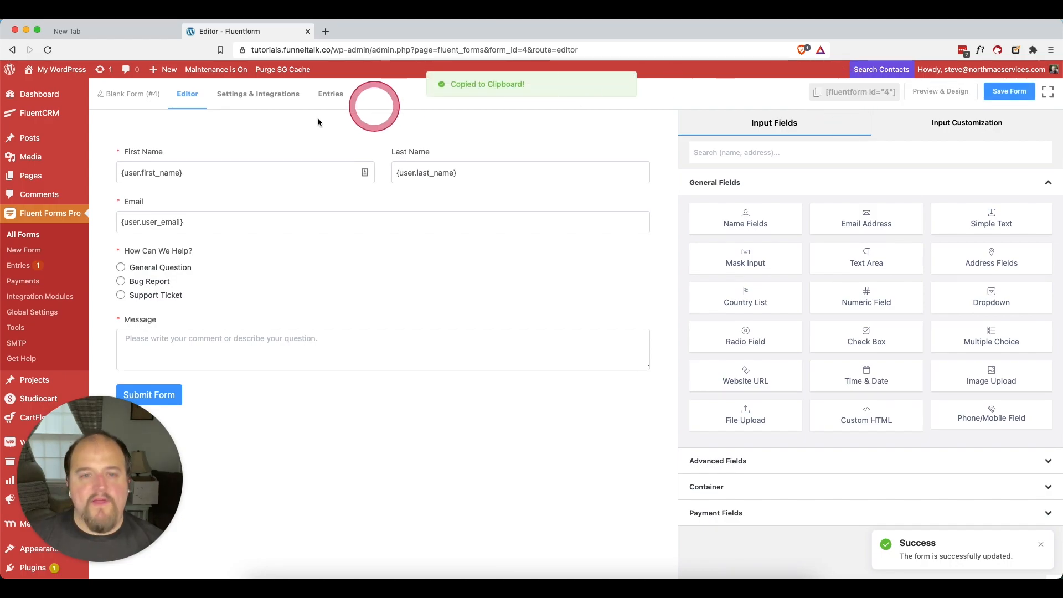
pyautogui.click(163, 70)
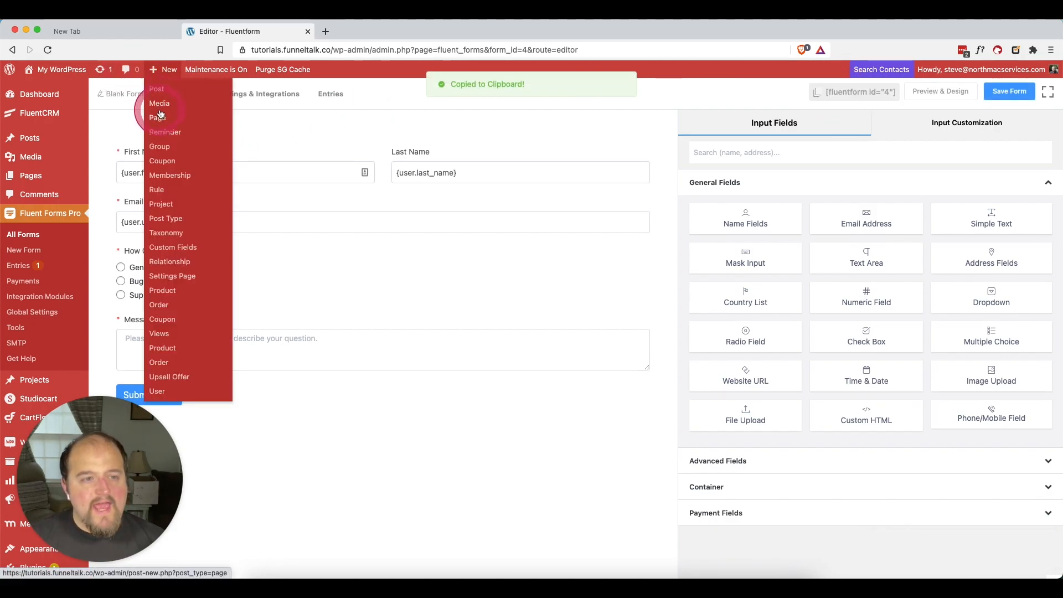
pyautogui.click(157, 117)
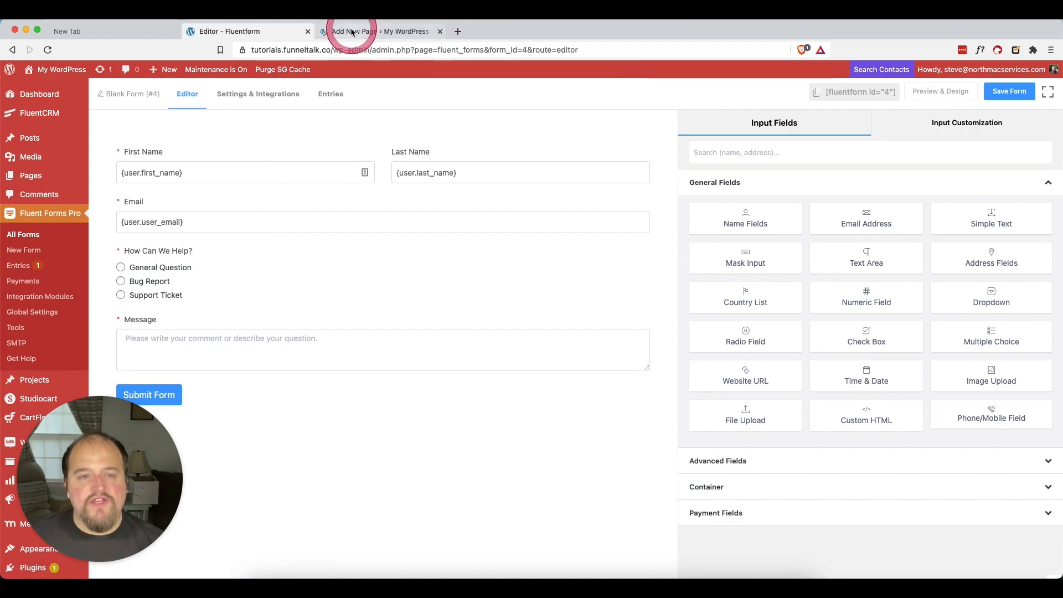
# Step: Title the new page 'Support' and open it in the Divi visual builder
pyautogui.click(379, 31)
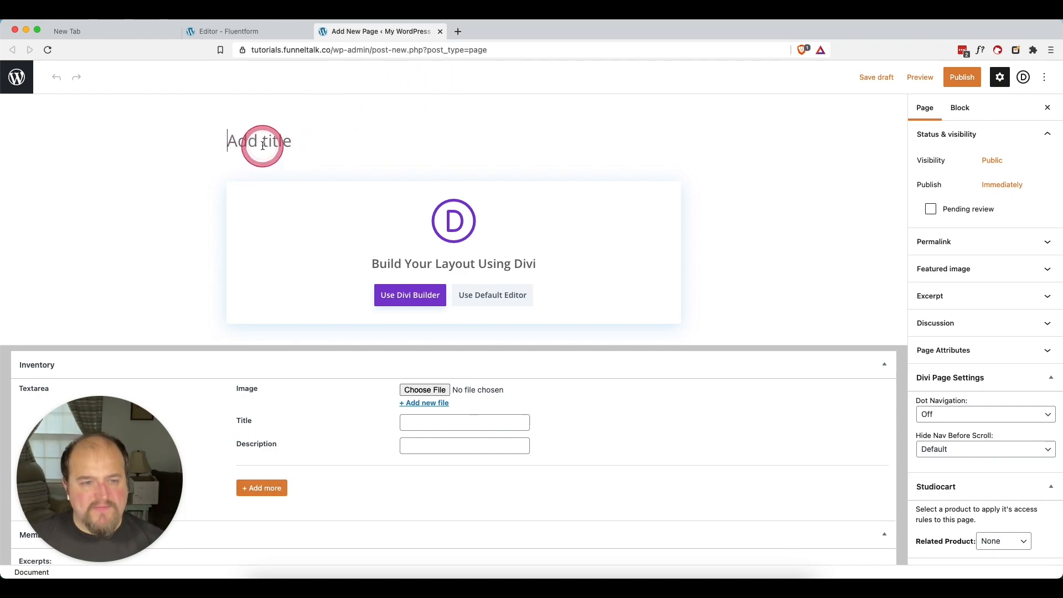
pyautogui.click(258, 142)
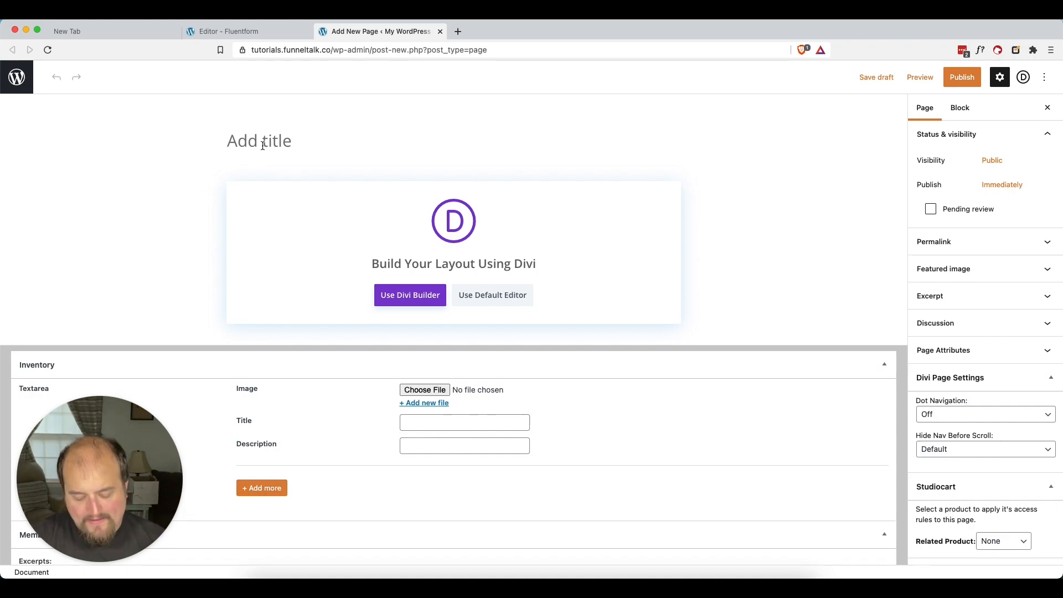
pyautogui.write('Support')
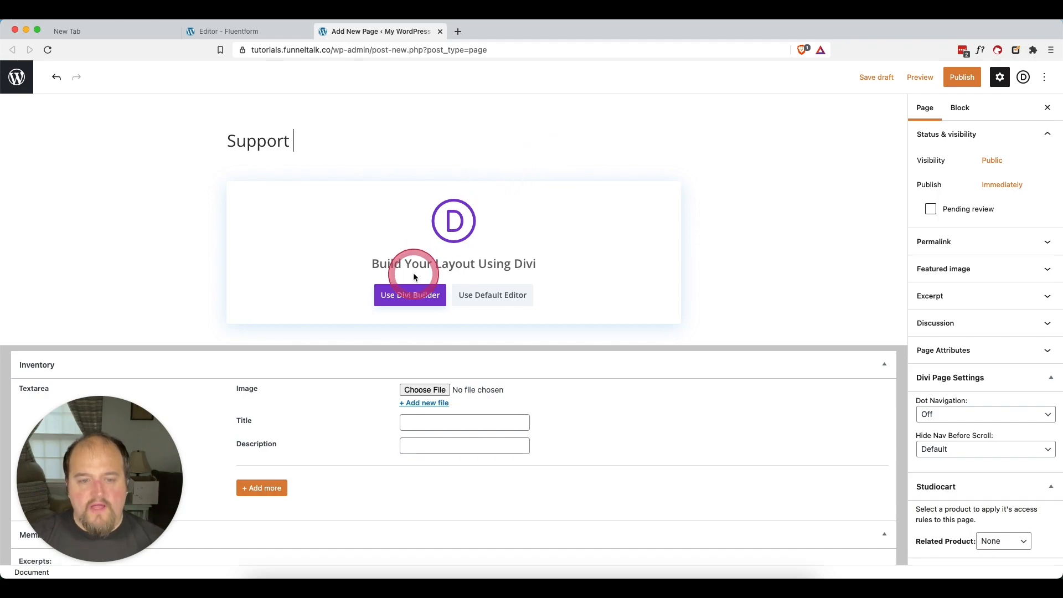
pyautogui.click(410, 294)
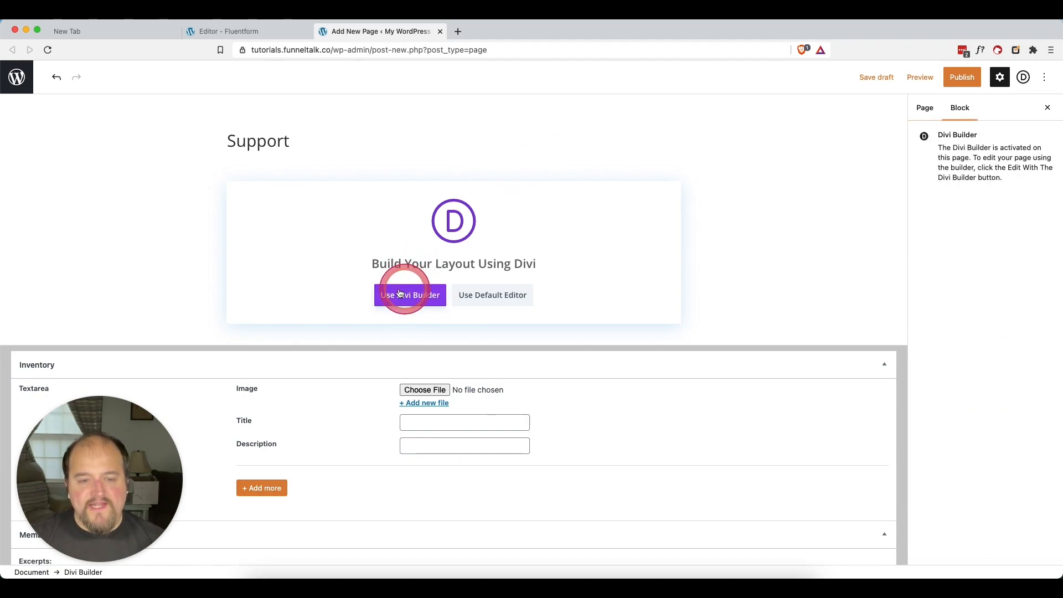
pyautogui.click(410, 294)
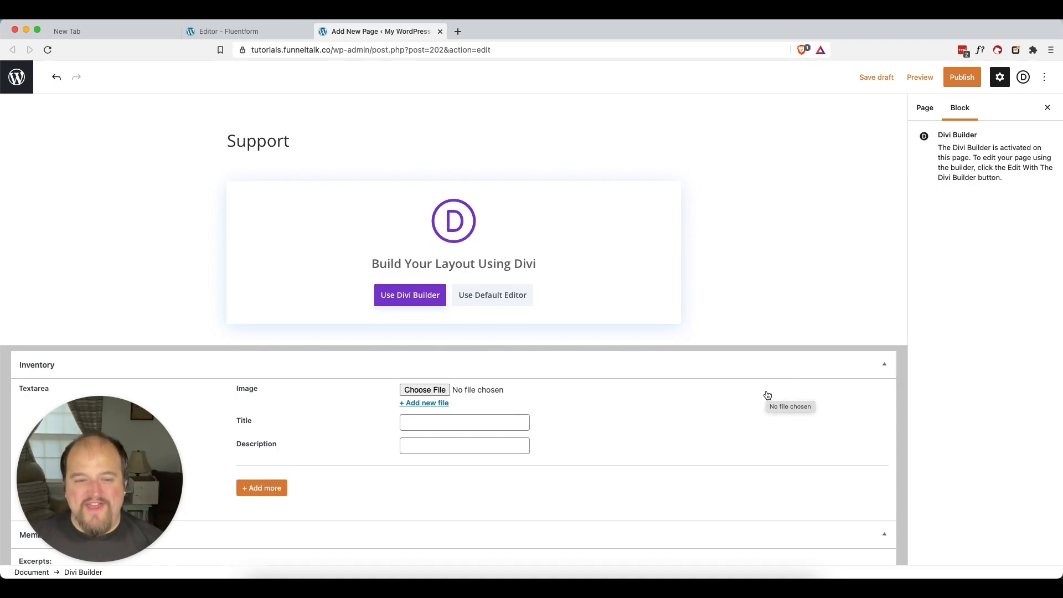
pyautogui.click(409, 294)
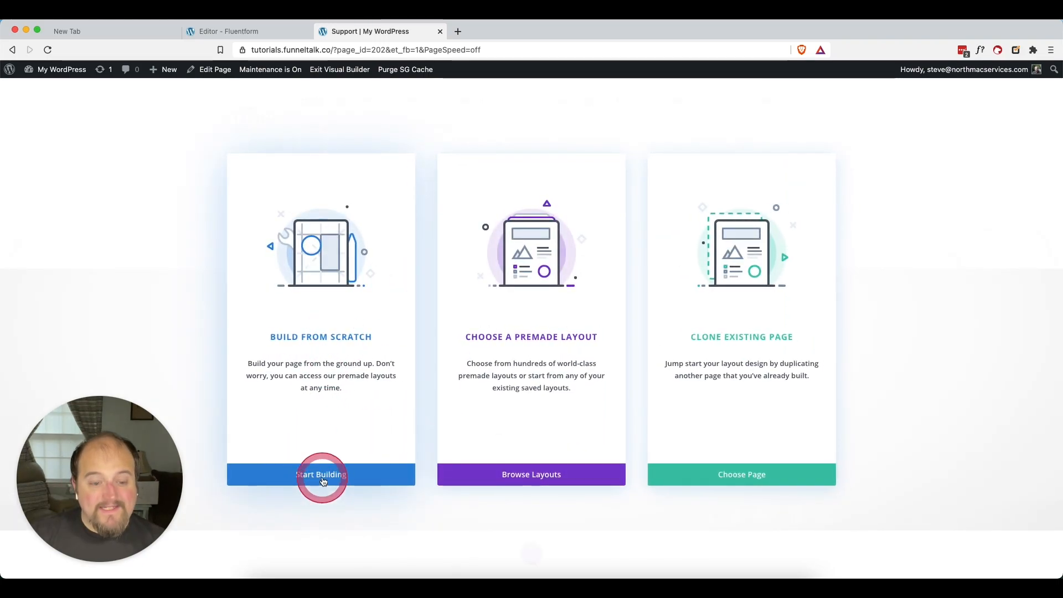
# Step: Embed [fluentform id="4"] in a one-column row's Text module and save the page
pyautogui.click(321, 474)
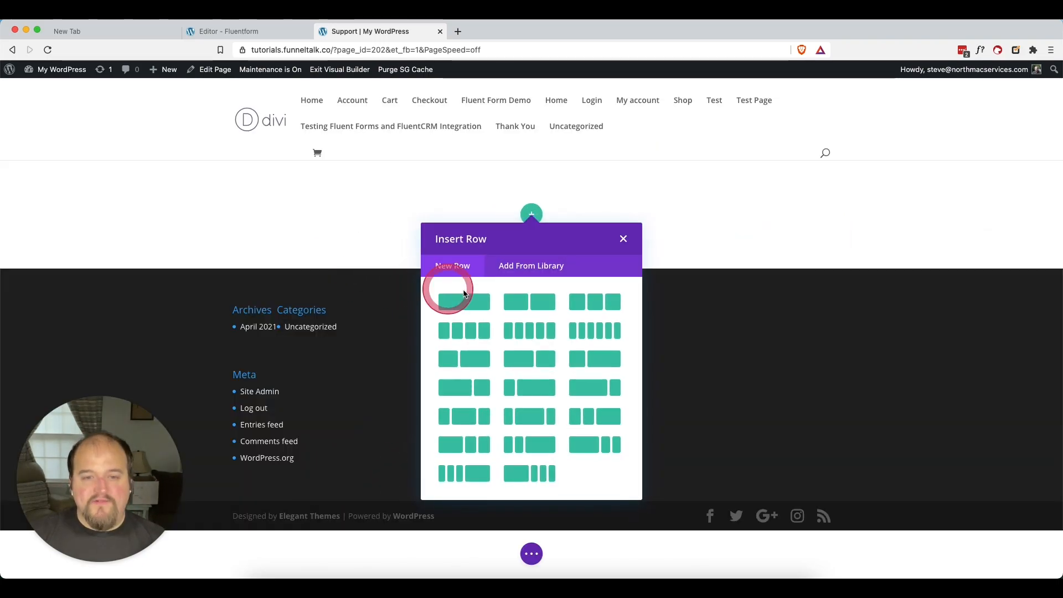
pyautogui.click(458, 302)
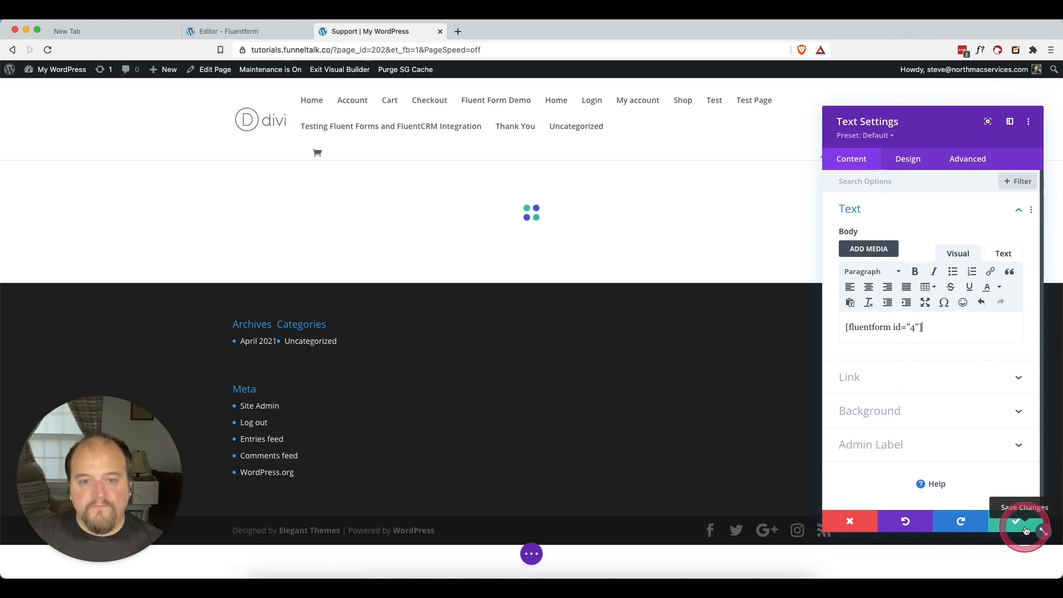
pyautogui.click(1015, 522)
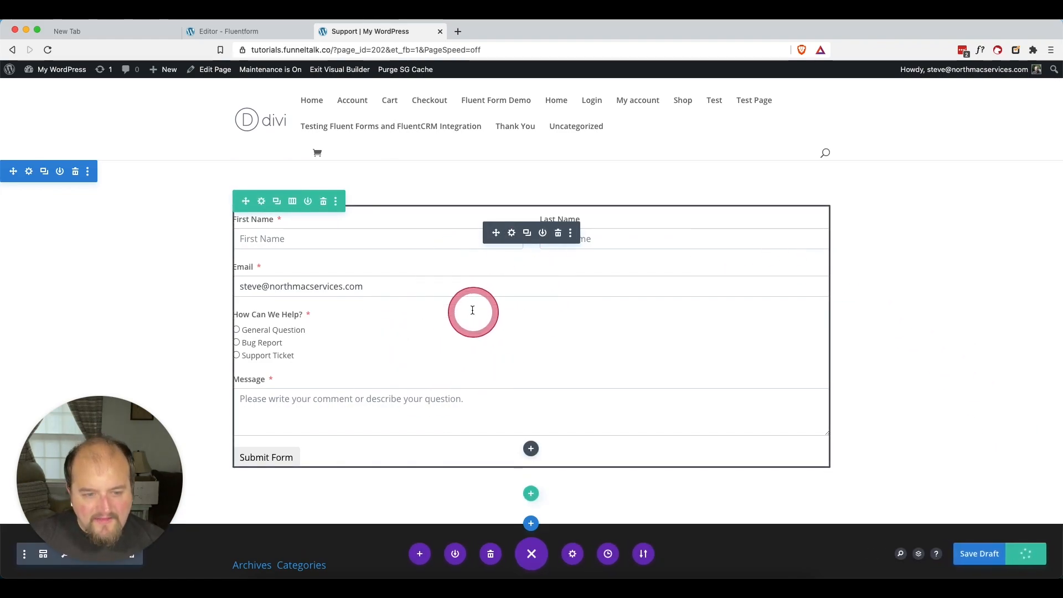
pyautogui.moveTo(945, 324)
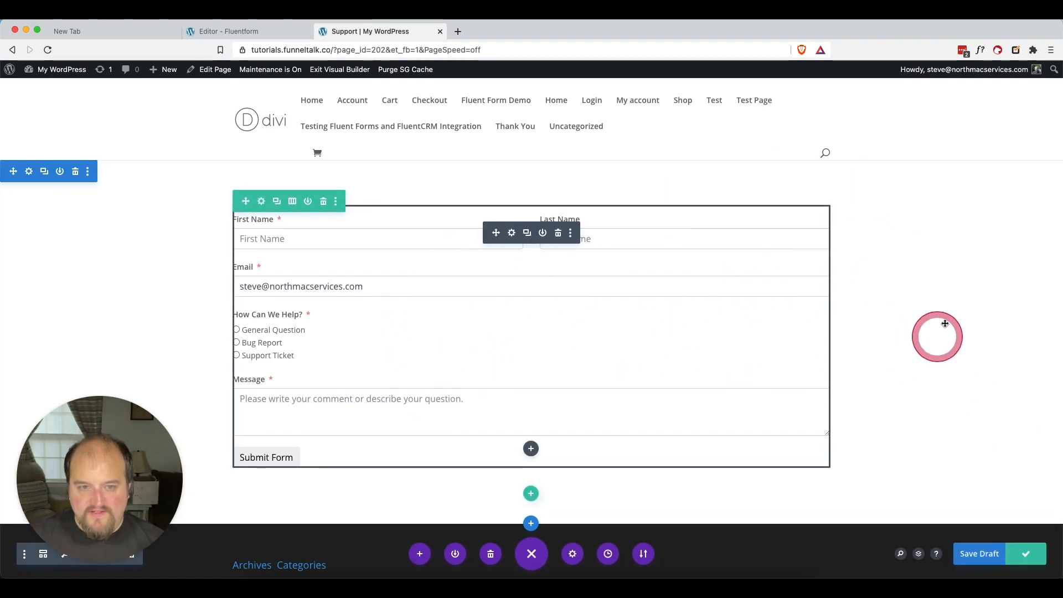
pyautogui.click(339, 69)
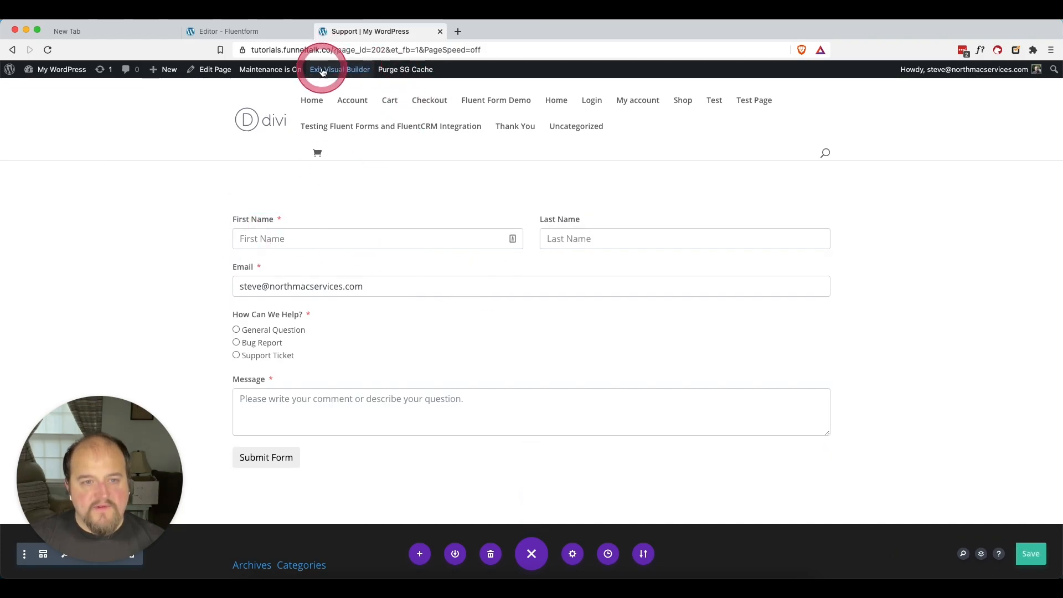
# Step: Exit the Visual Builder and inspect the live form's prefilled email and empty fields
pyautogui.click(339, 69)
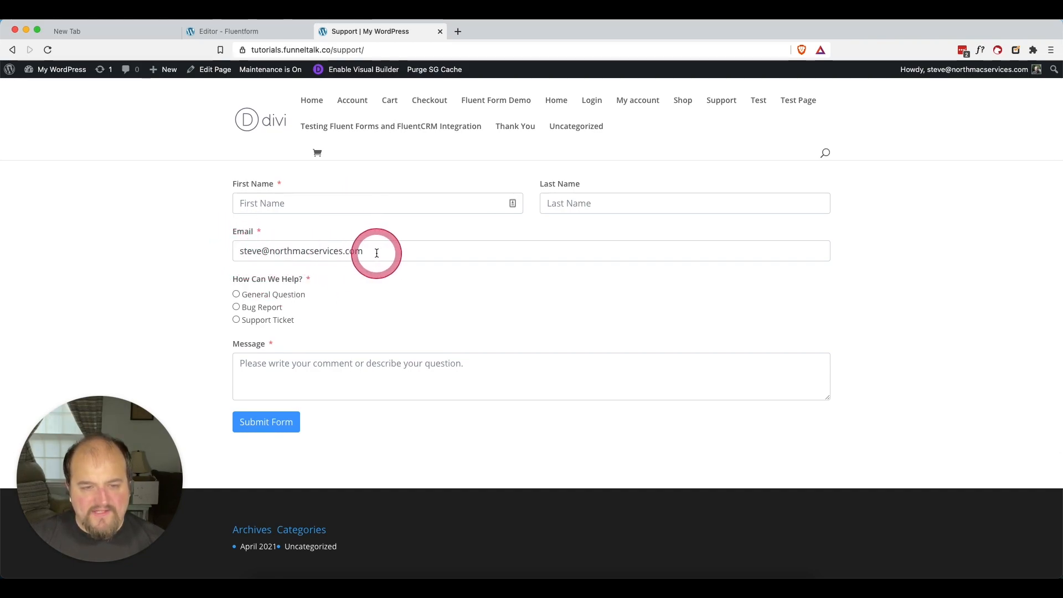
pyautogui.click(383, 50)
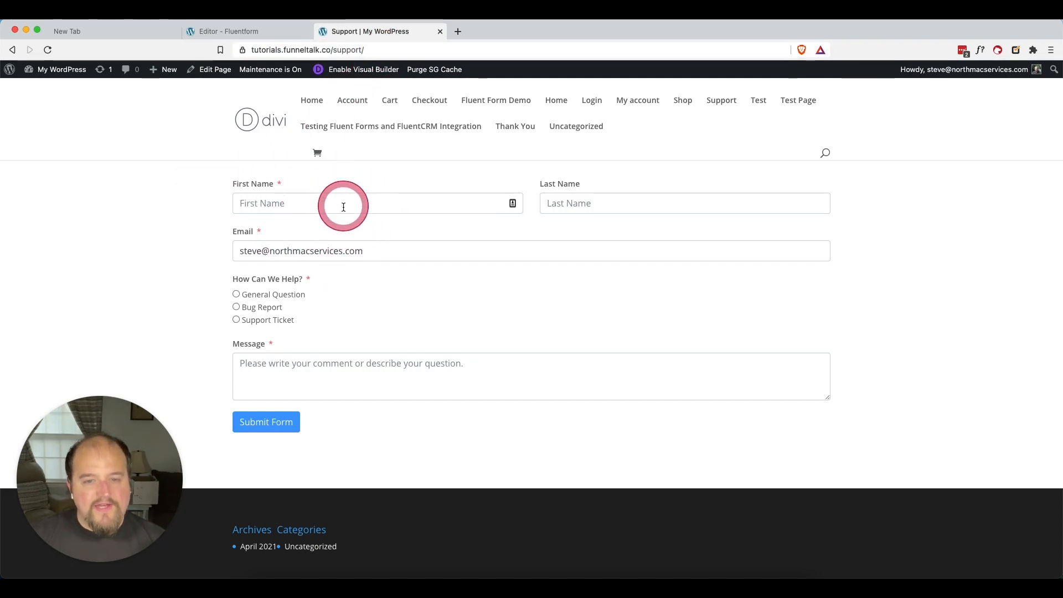
pyautogui.moveTo(462, 353)
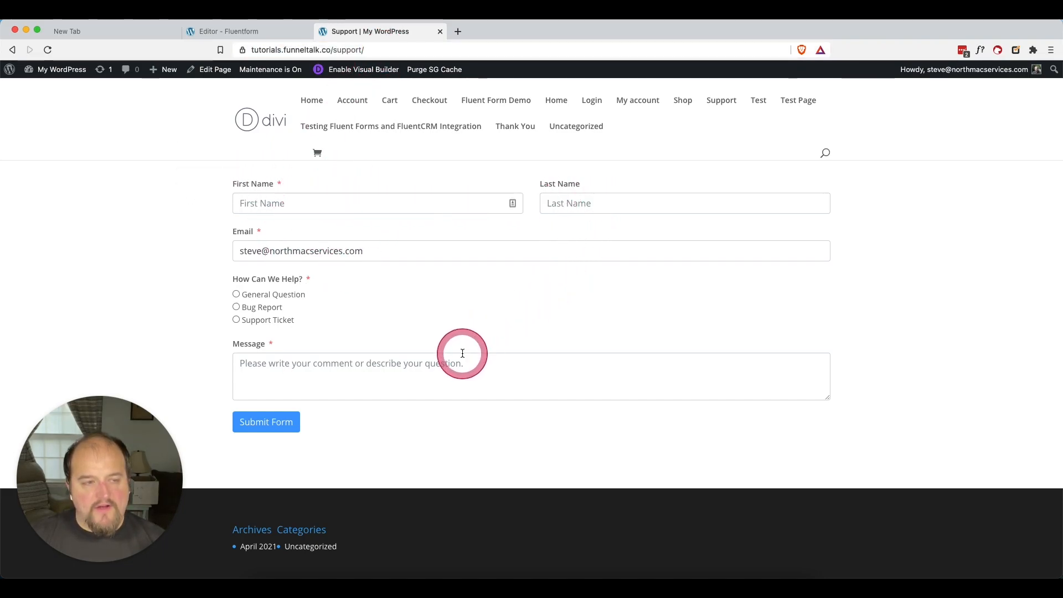
pyautogui.click(61, 69)
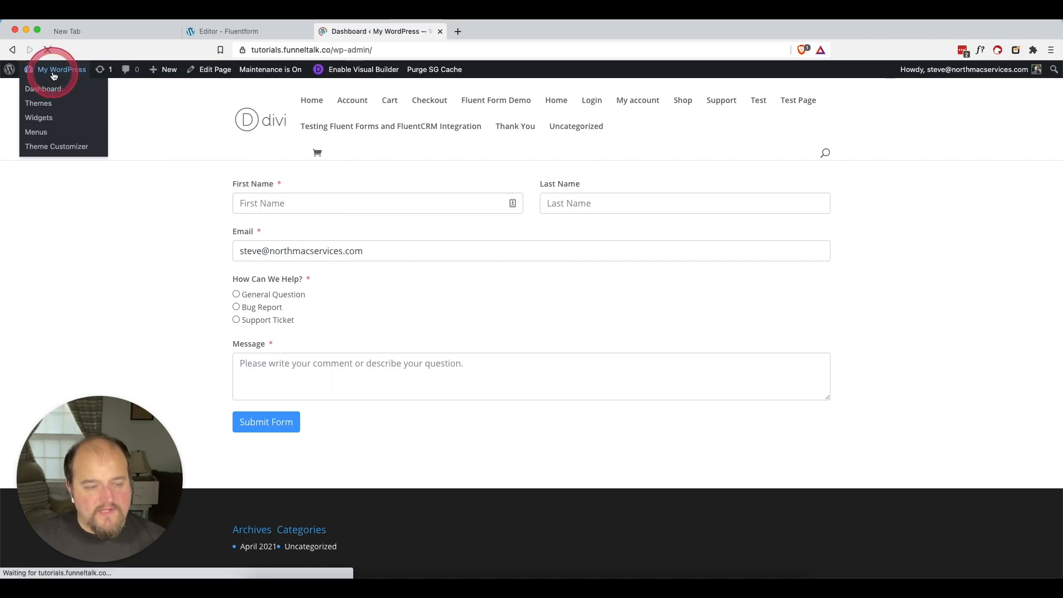
# Step: Set the profile's first name to Steve and update the profile
pyautogui.click(43, 89)
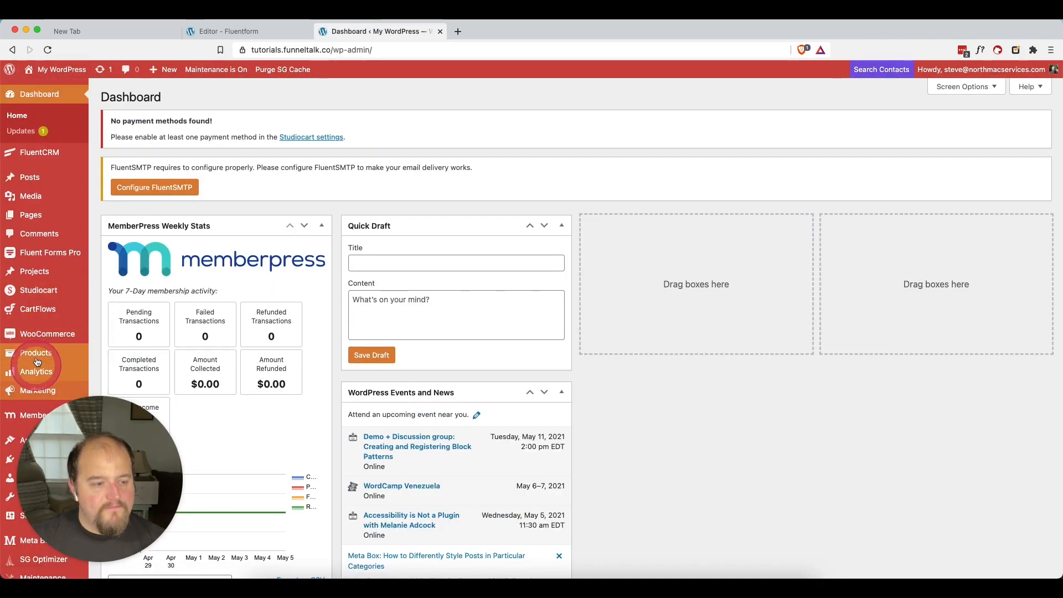
pyautogui.scroll(-3)
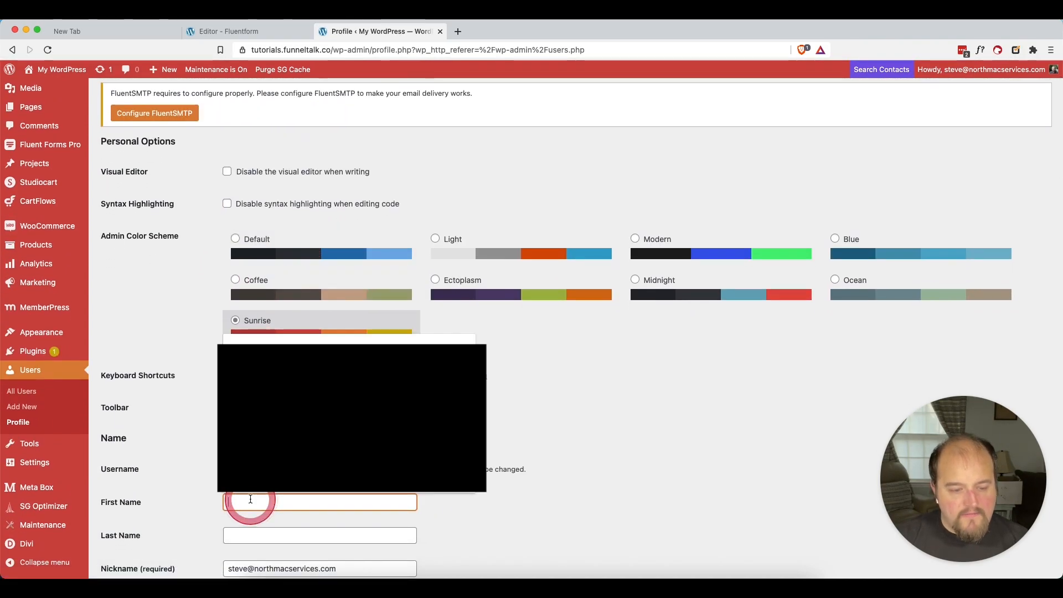
pyautogui.write('Steve')
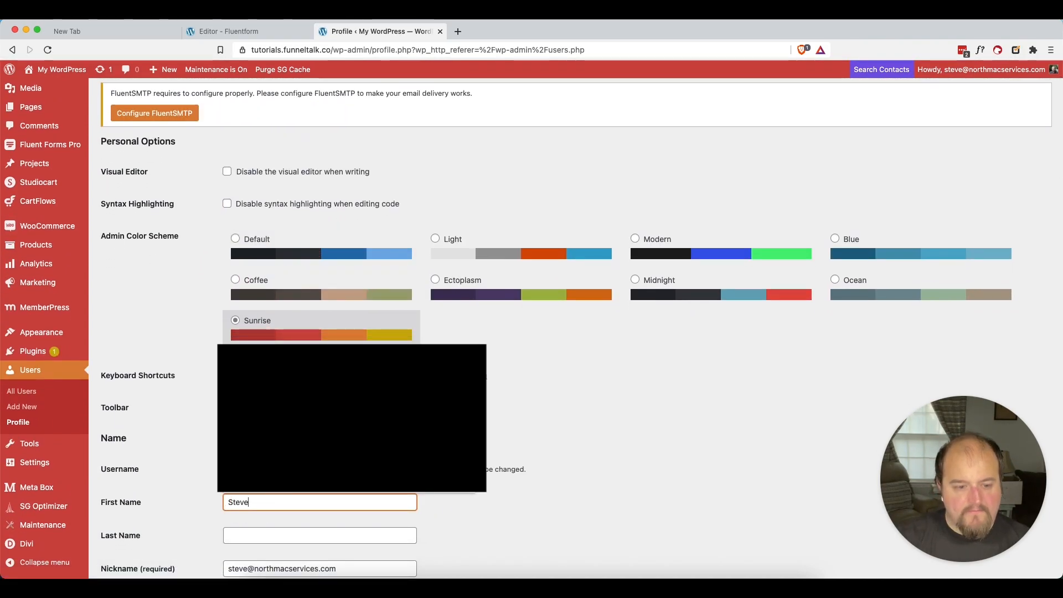
pyautogui.scroll(-3)
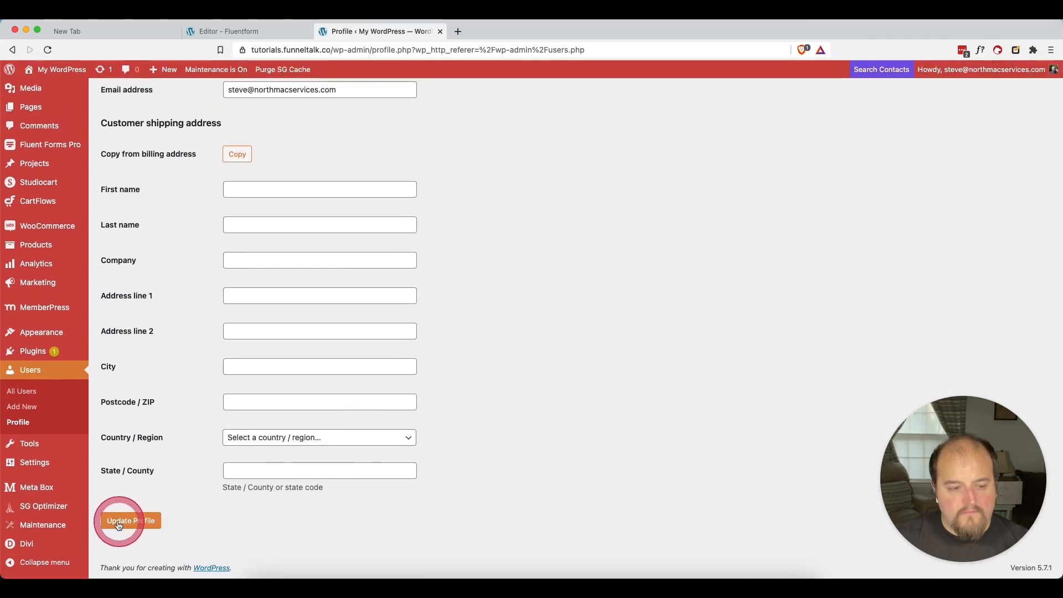
pyautogui.click(130, 521)
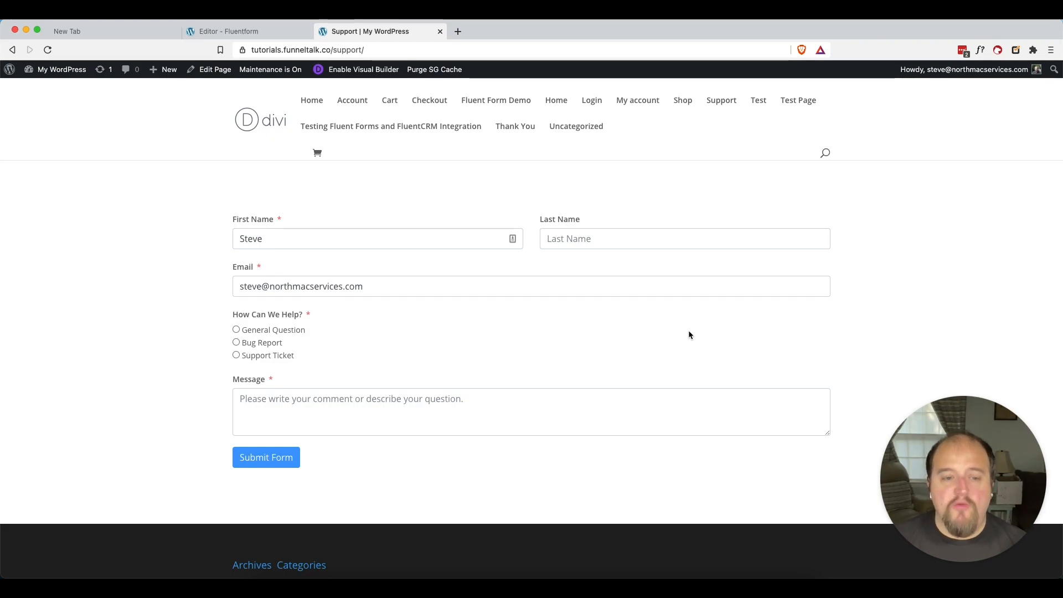
# Step: Choose General Question and type the test message 'dscnsdncd' on the reloaded form
pyautogui.click(73, 435)
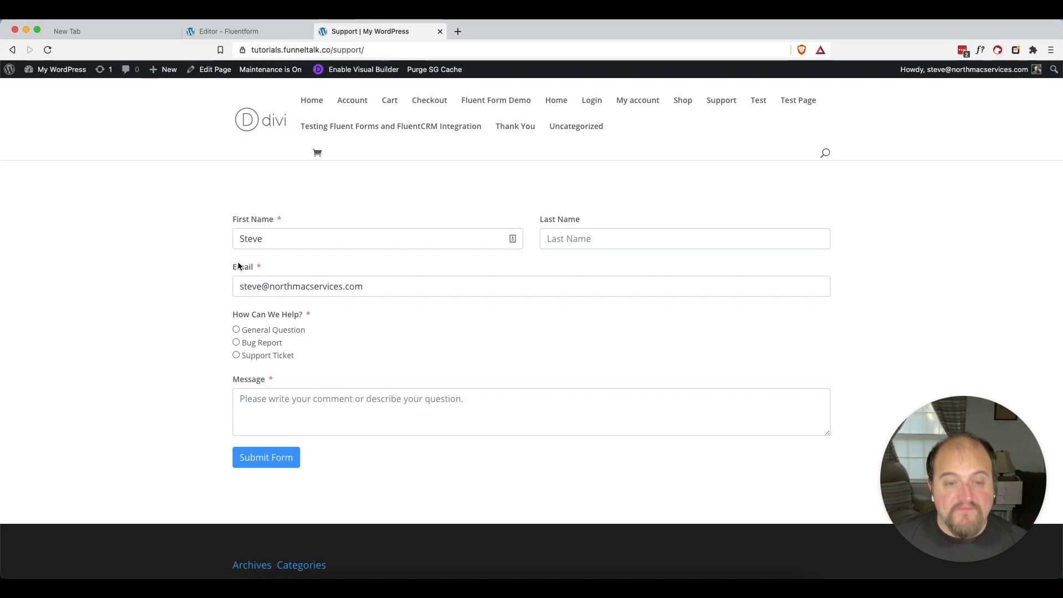
pyautogui.click(236, 330)
pyautogui.write('n')
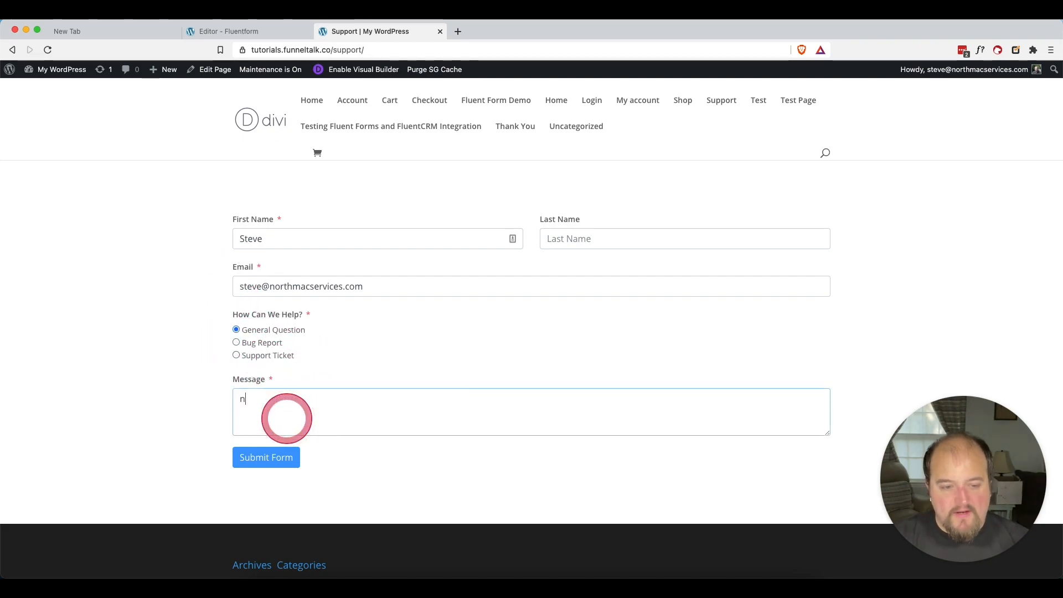
pyautogui.write('dscnsdncd')
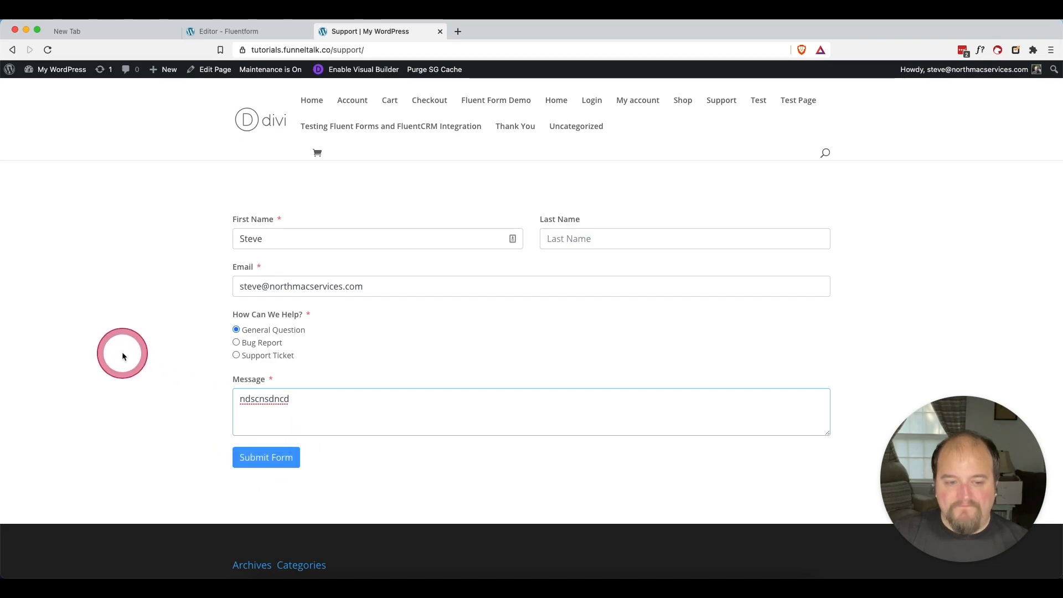